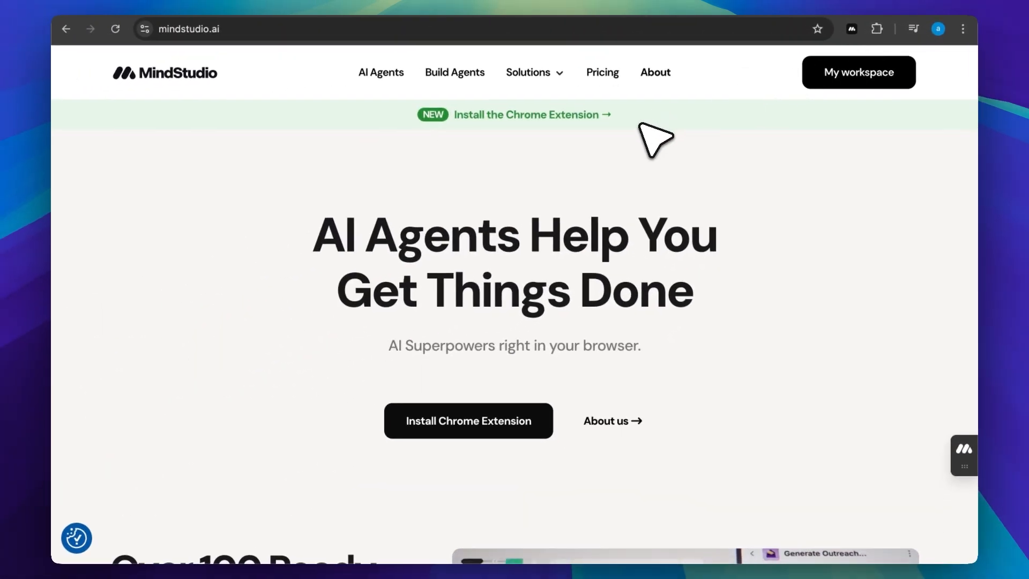
mouse_move(932, 404)
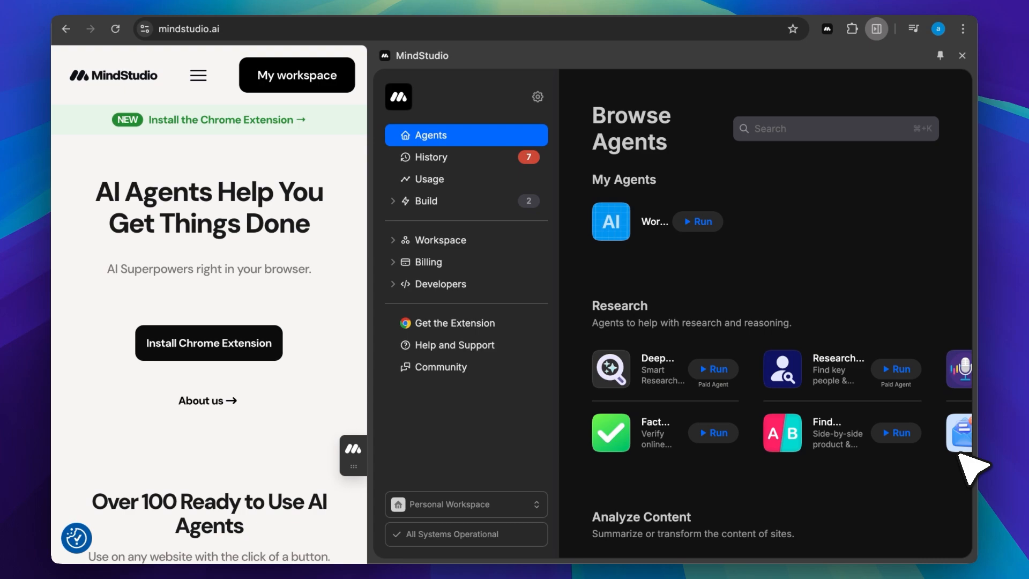
Install the MindStudio extension from its Chrome Web Store listing, accepting its permissions
left_click(962, 55)
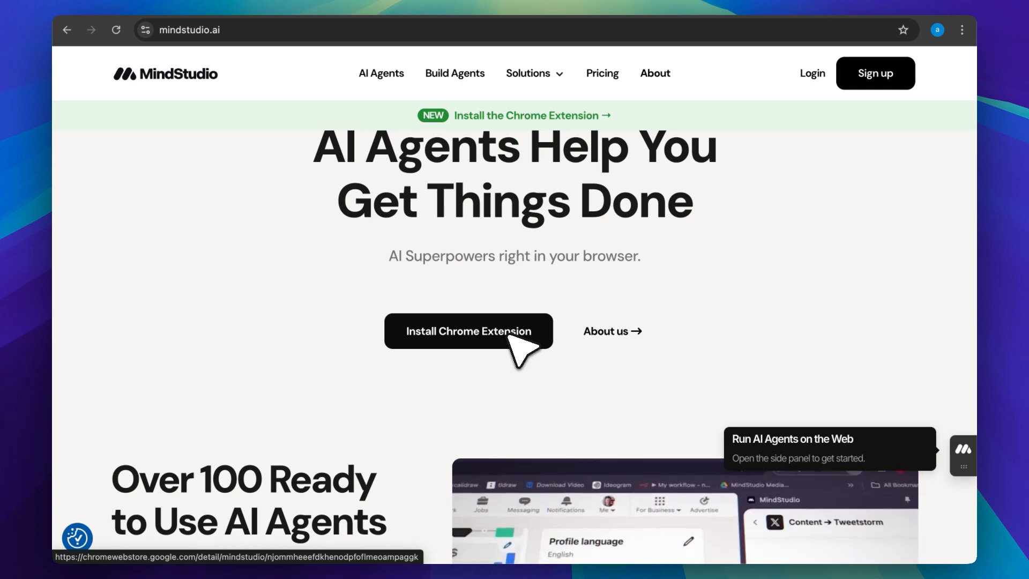
left_click(468, 332)
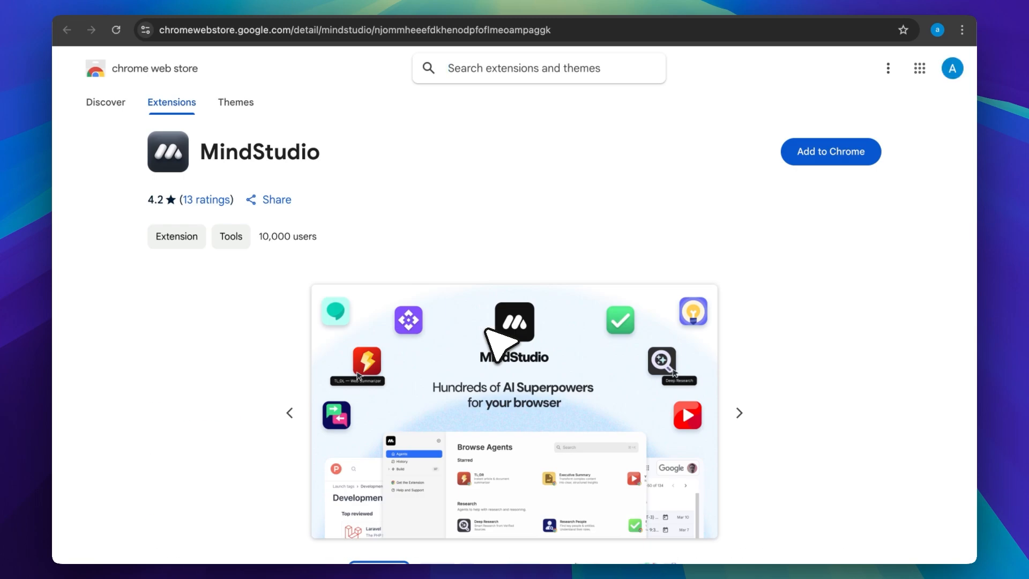
left_click(830, 152)
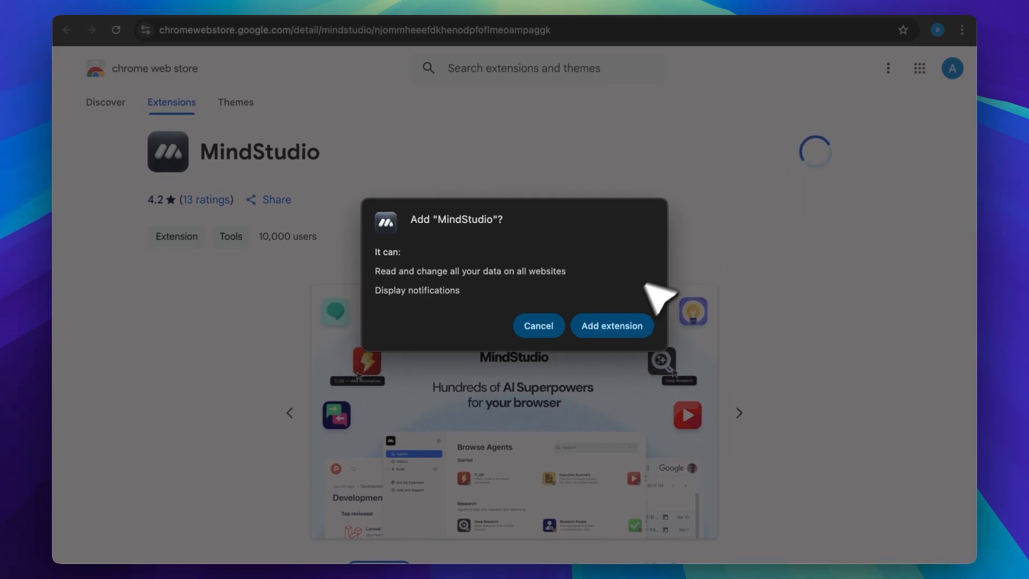
left_click(610, 326)
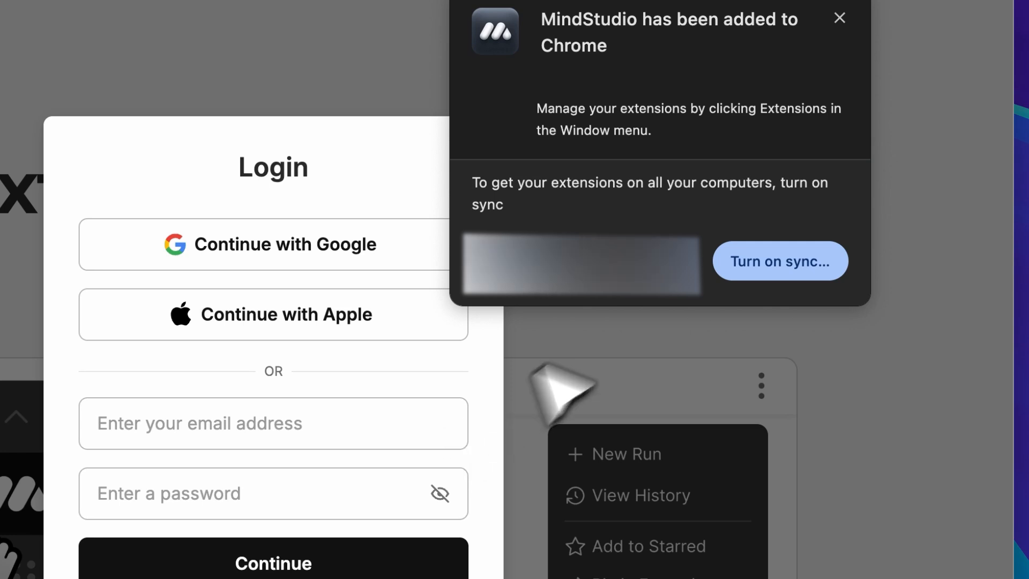
Pin MindStudio to the browser toolbar from the Extensions menu
left_click(838, 19)
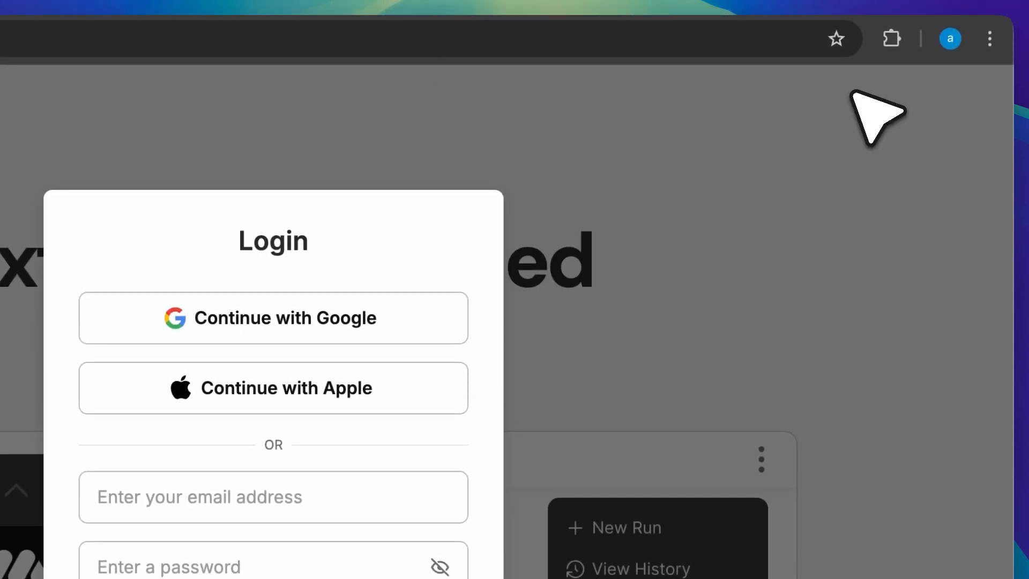
left_click(891, 39)
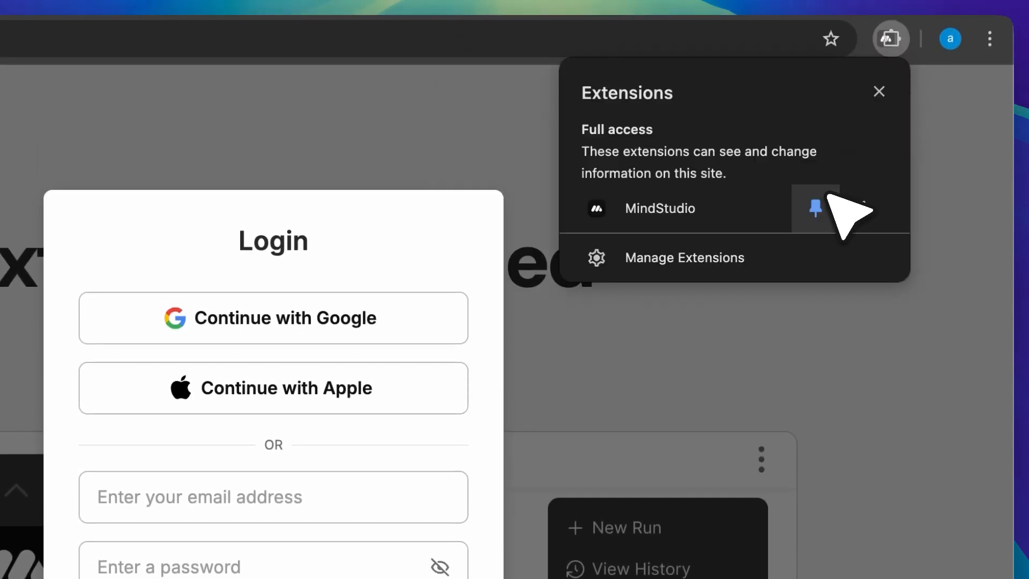
left_click(815, 207)
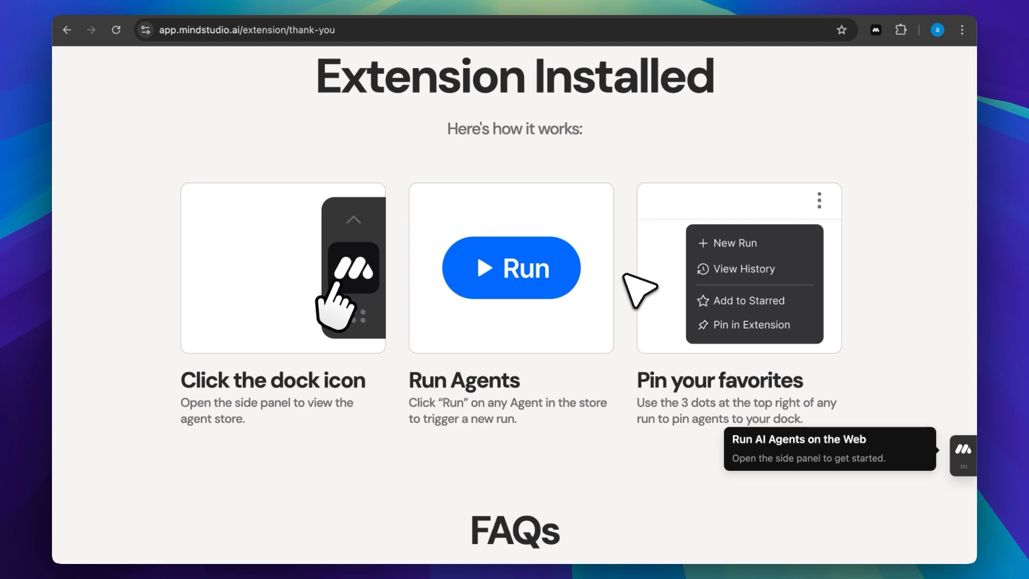
Open the MindStudio side panel listing runnable agents like Fact Check and Find Product
left_click(899, 31)
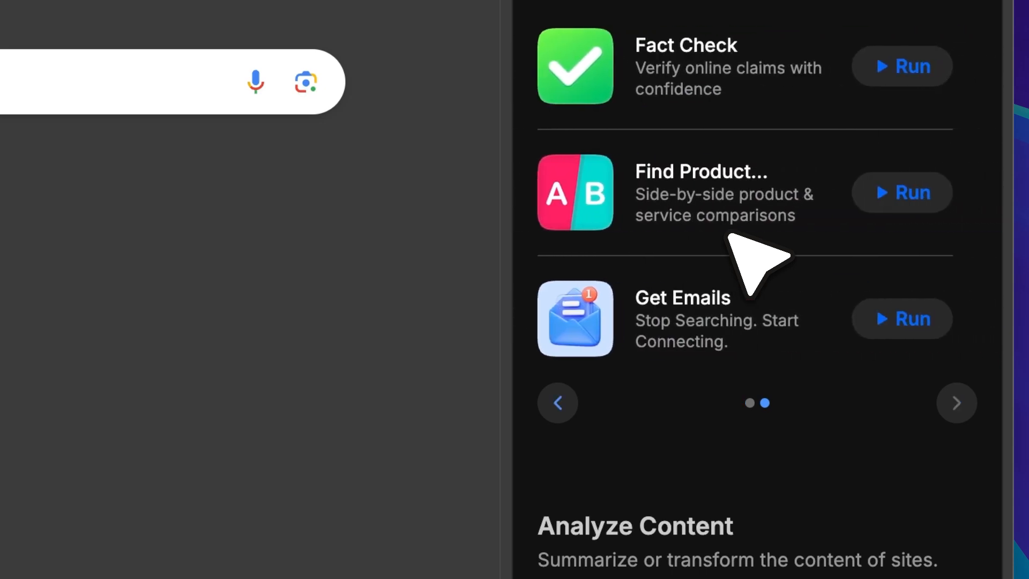
mouse_move(912, 139)
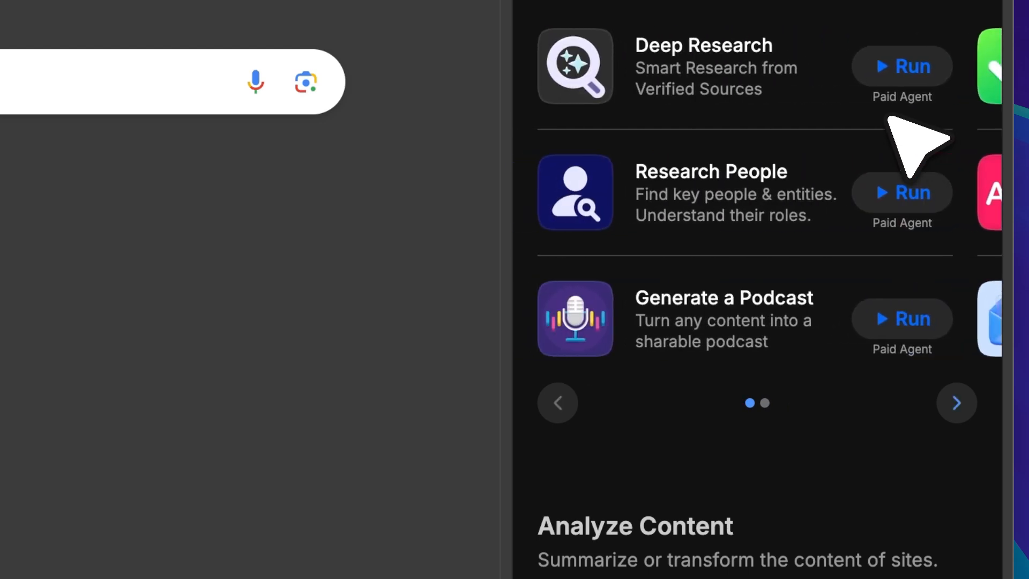
Page through the Research agents and scroll to the Analyze Content and For Creators categories
left_click(956, 402)
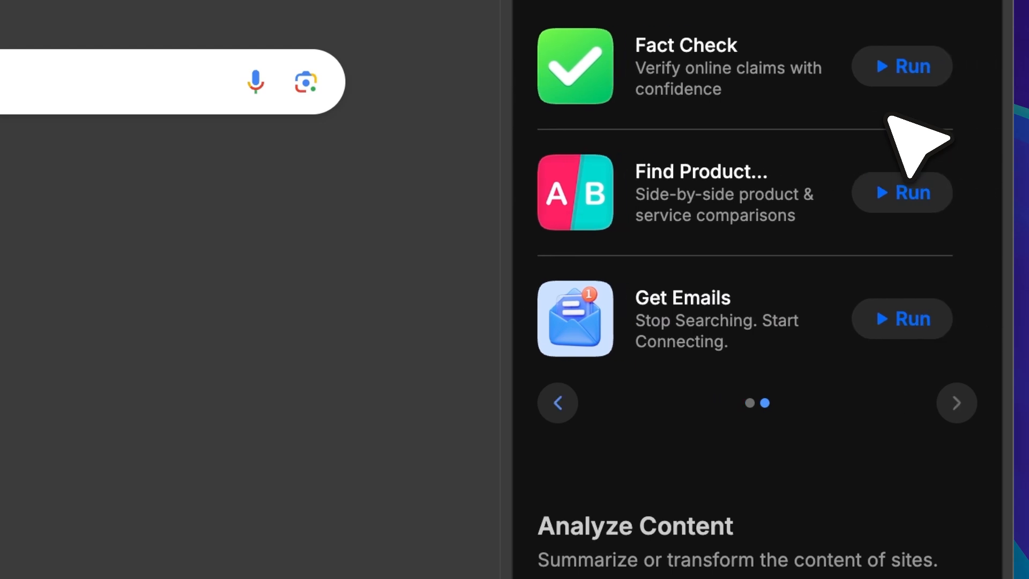
scroll("down", 3)
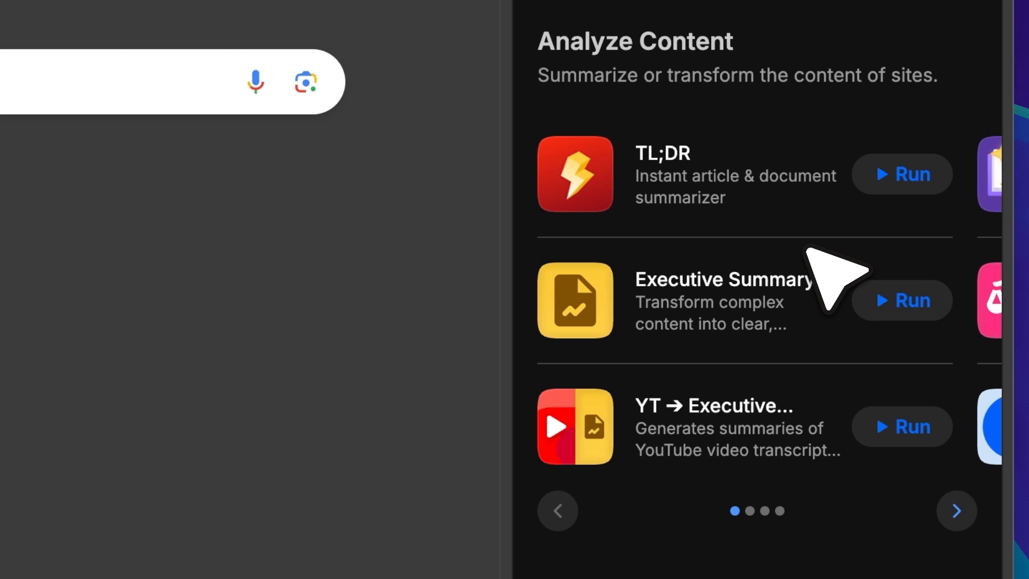
left_click(955, 511)
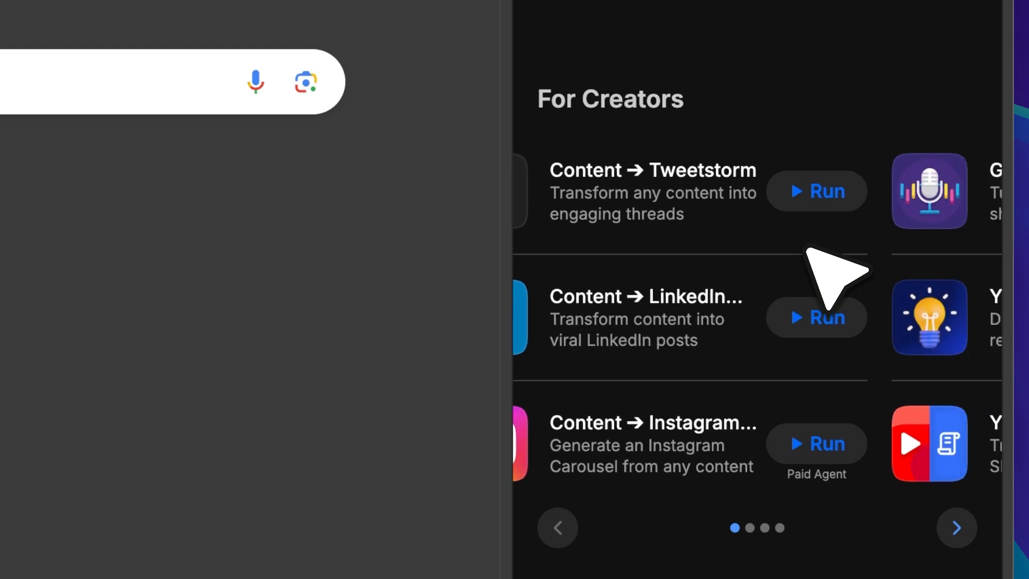
Page to the last For Creators agents, then scroll past For Students and image generators to For Developers
left_click(955, 527)
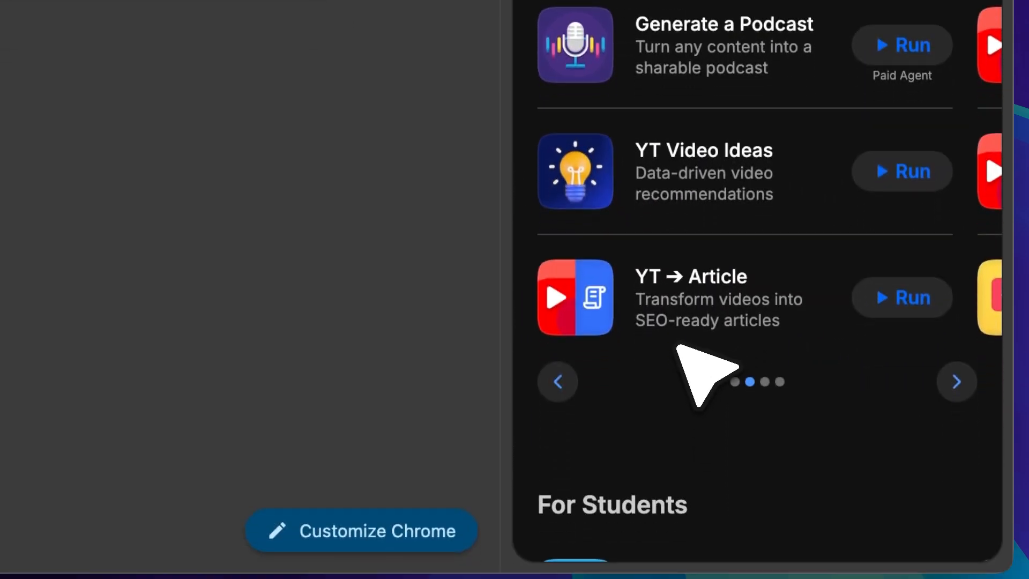
left_click(956, 381)
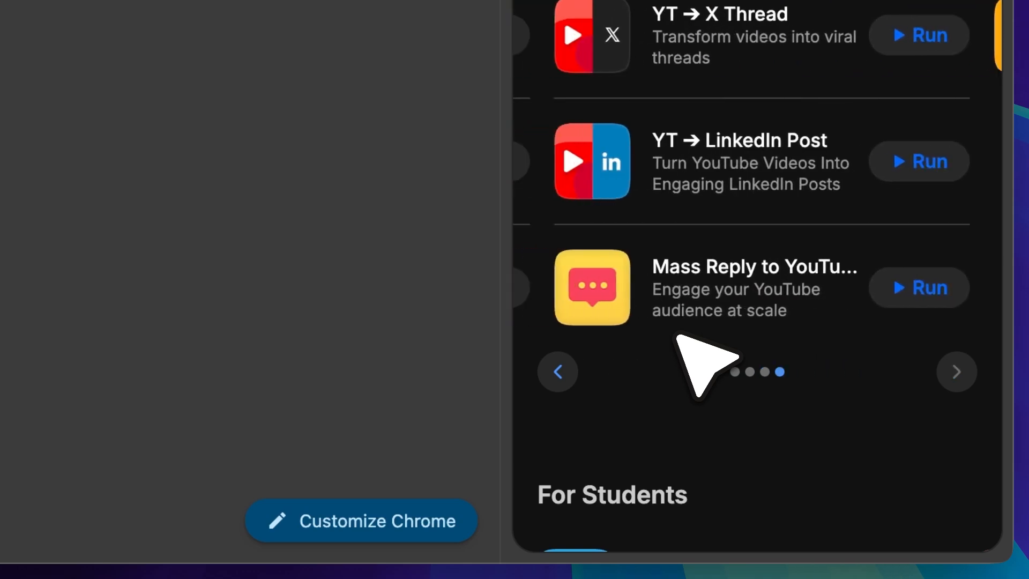
scroll("down", 3)
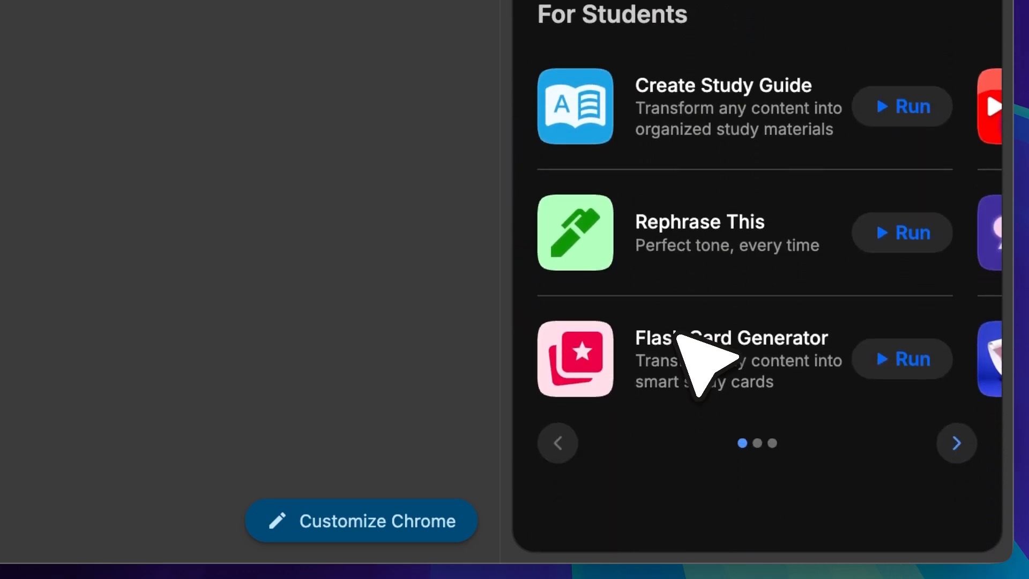
scroll("down", 3)
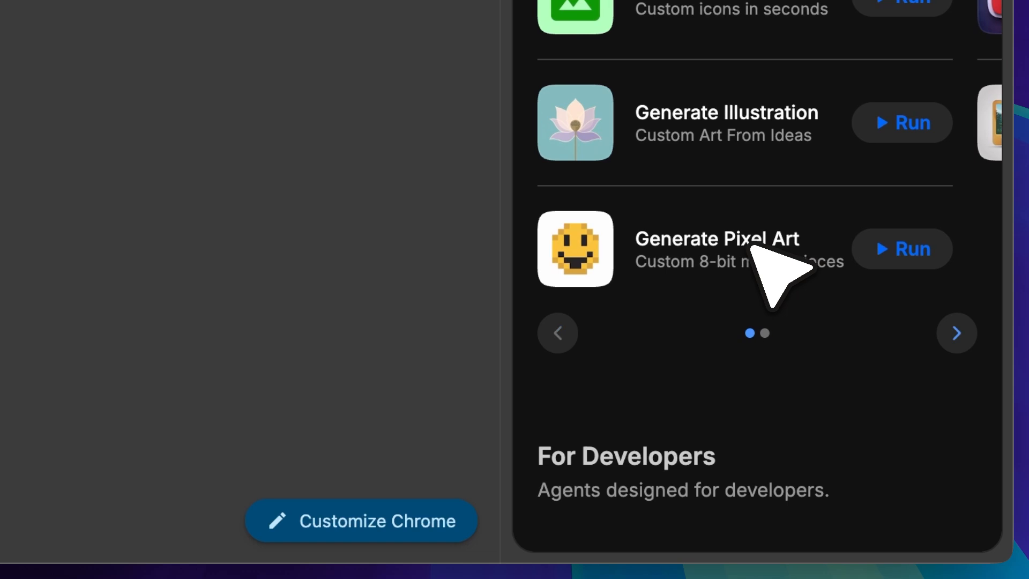
mouse_move(893, 341)
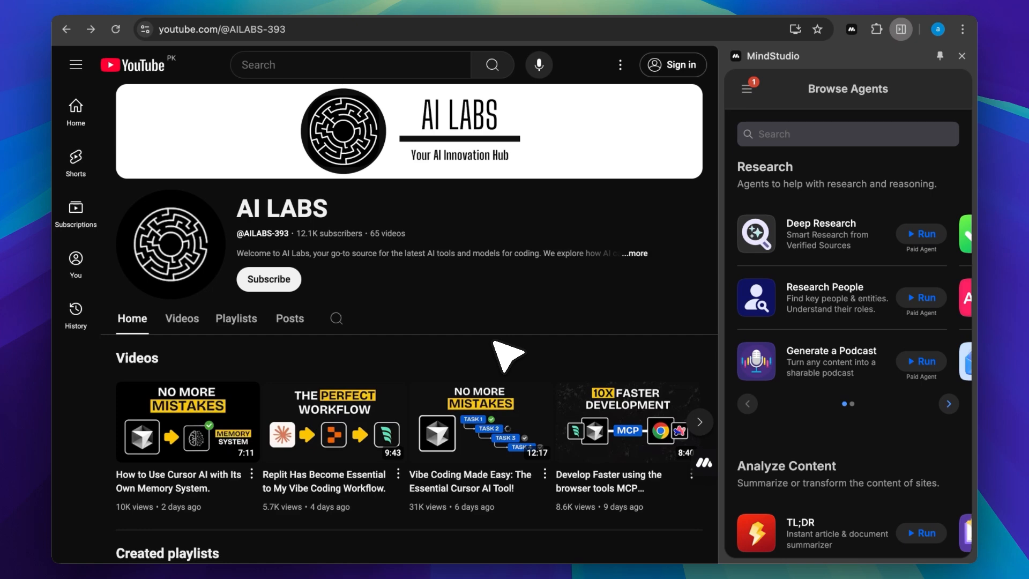
Open the Vibe Coding Made Easy video and run the YT → X Thread agent on it
left_click(480, 432)
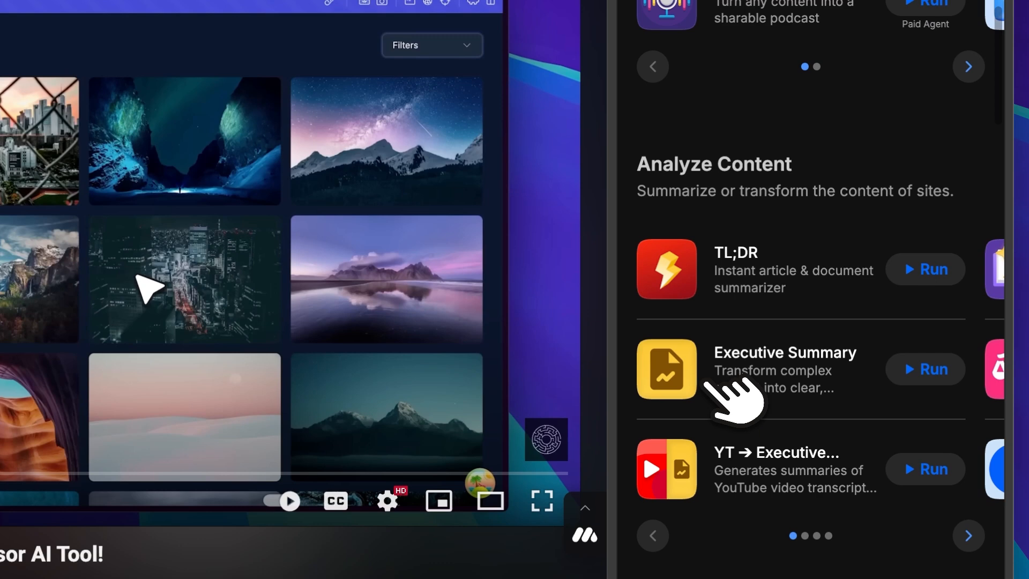
scroll("down", 3)
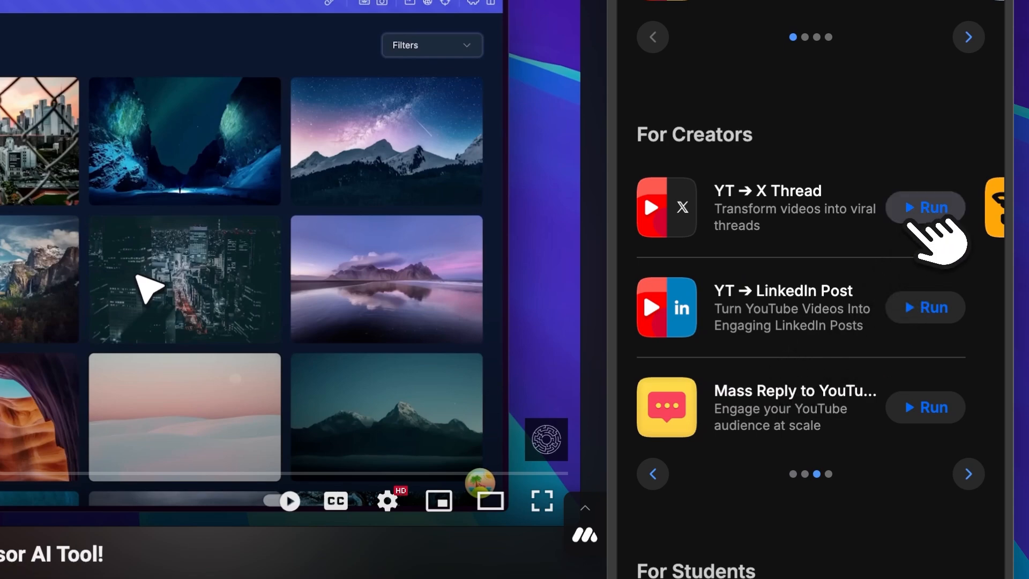
left_click(925, 207)
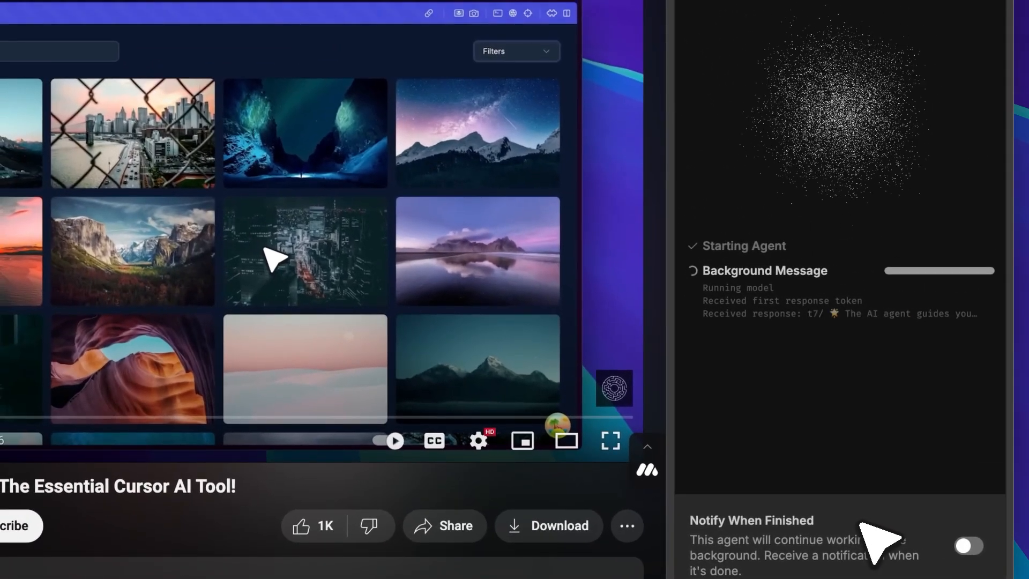
mouse_move(882, 390)
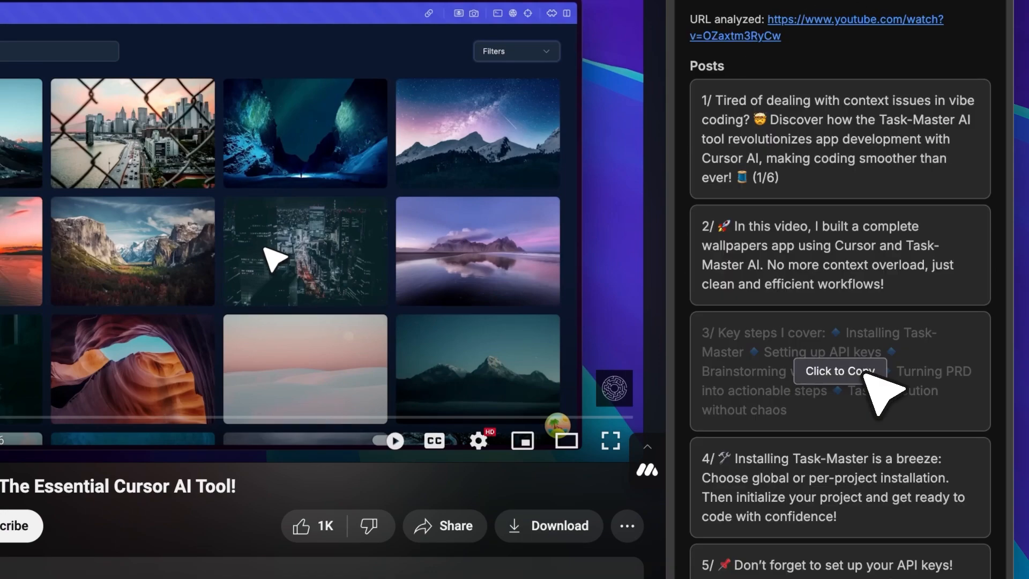
scroll("down", 3)
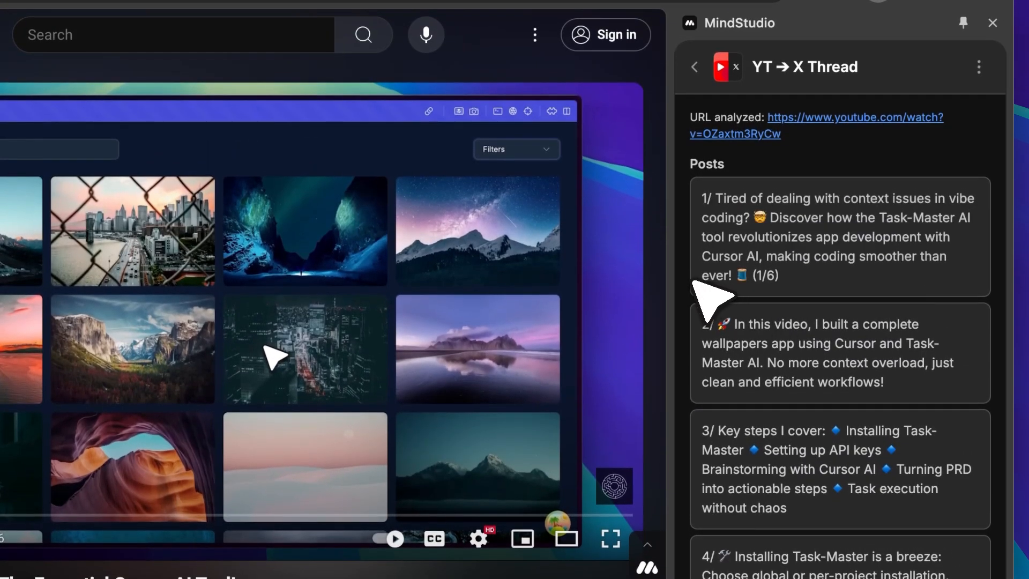
scroll("down", 3)
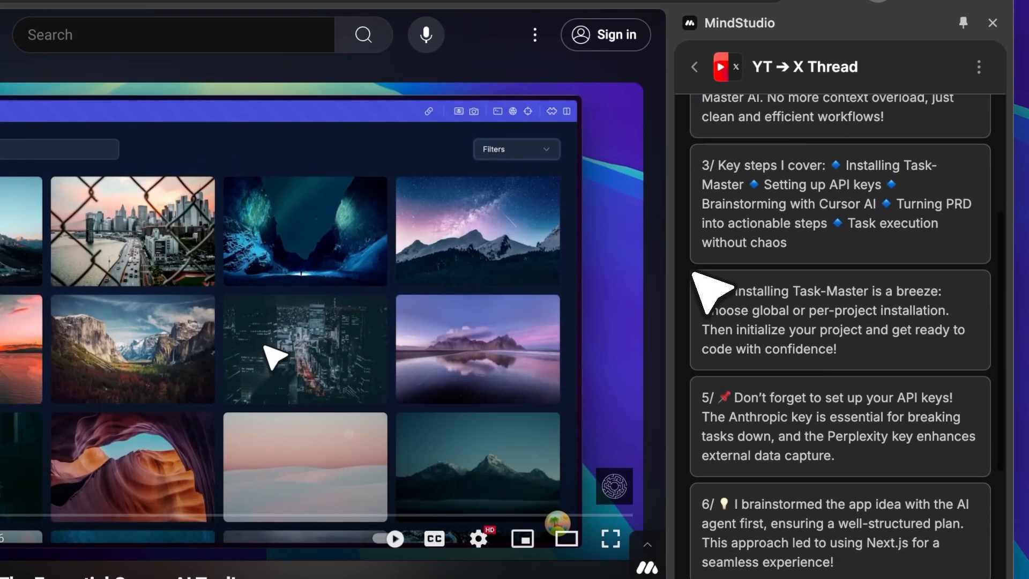
scroll("down", 3)
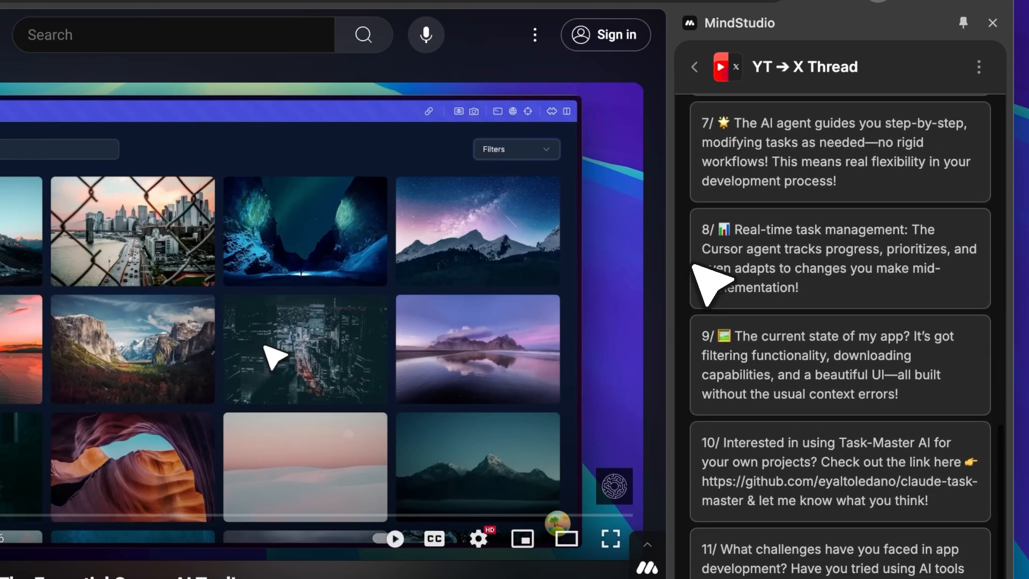
scroll("down", 3)
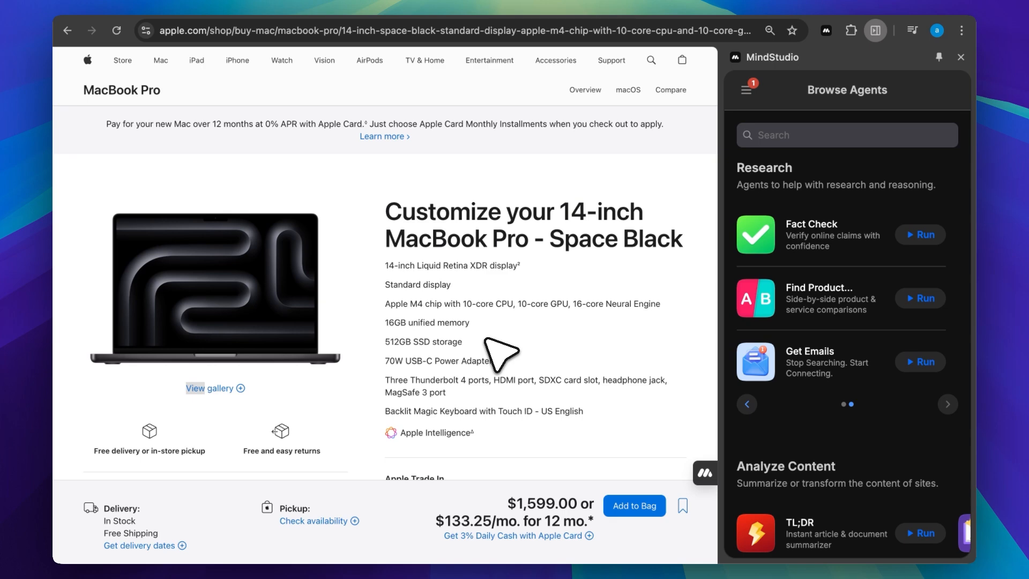
mouse_move(551, 322)
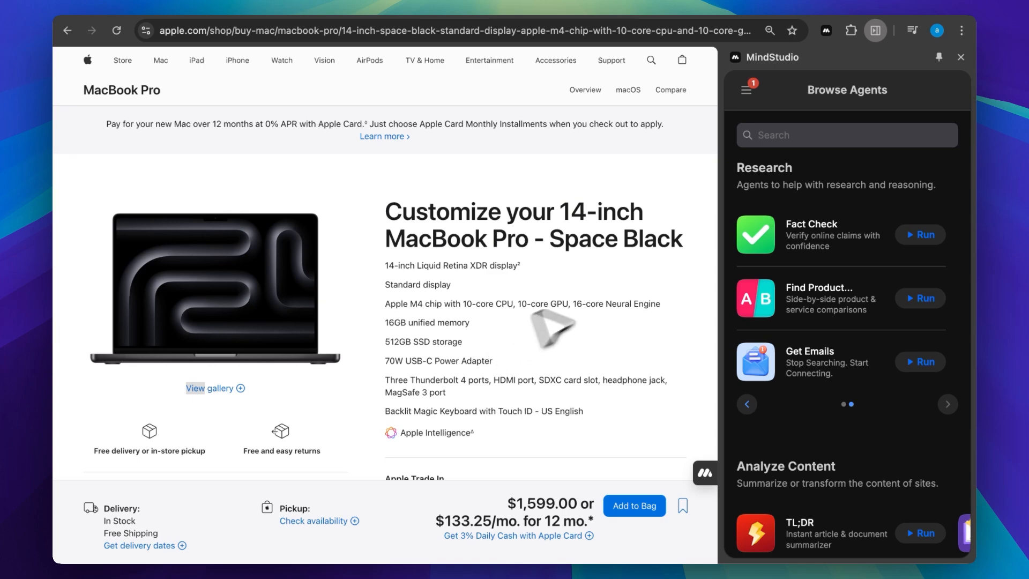
mouse_move(830, 313)
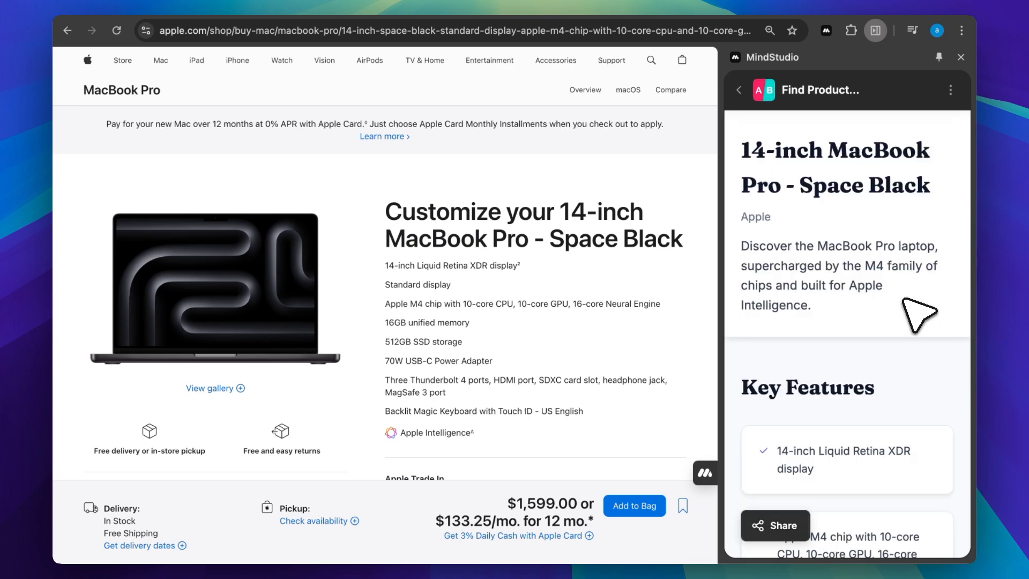
Scroll through the MacBook Pro report's Key Features and Competitor Analysis sections
scroll("down", 3)
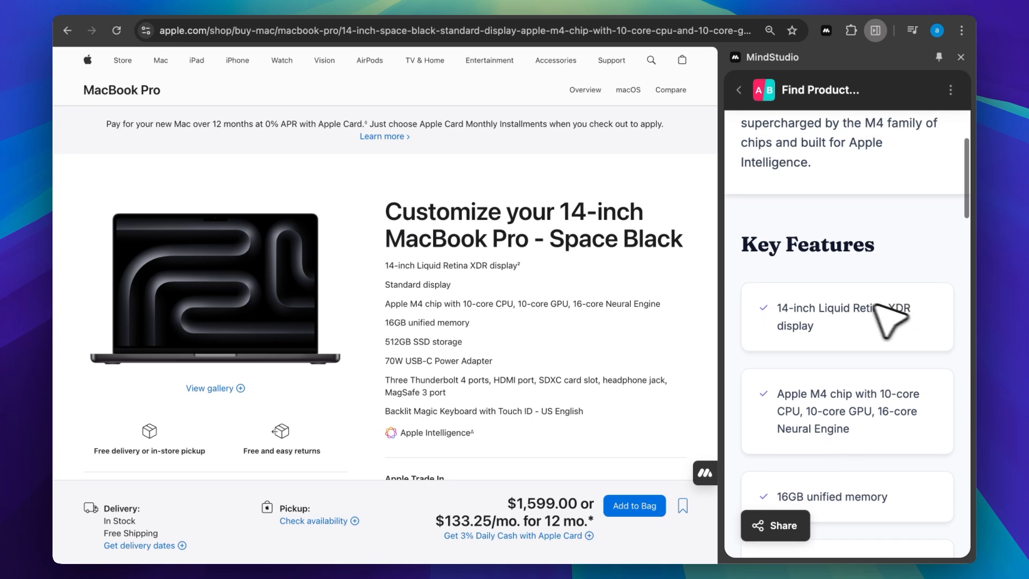
scroll("down", 3)
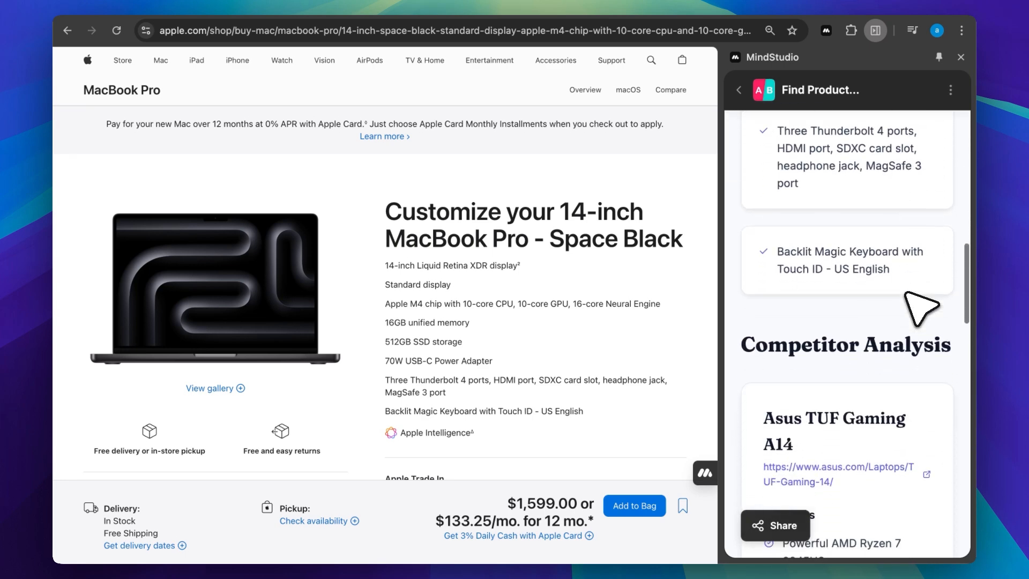
scroll("down", 3)
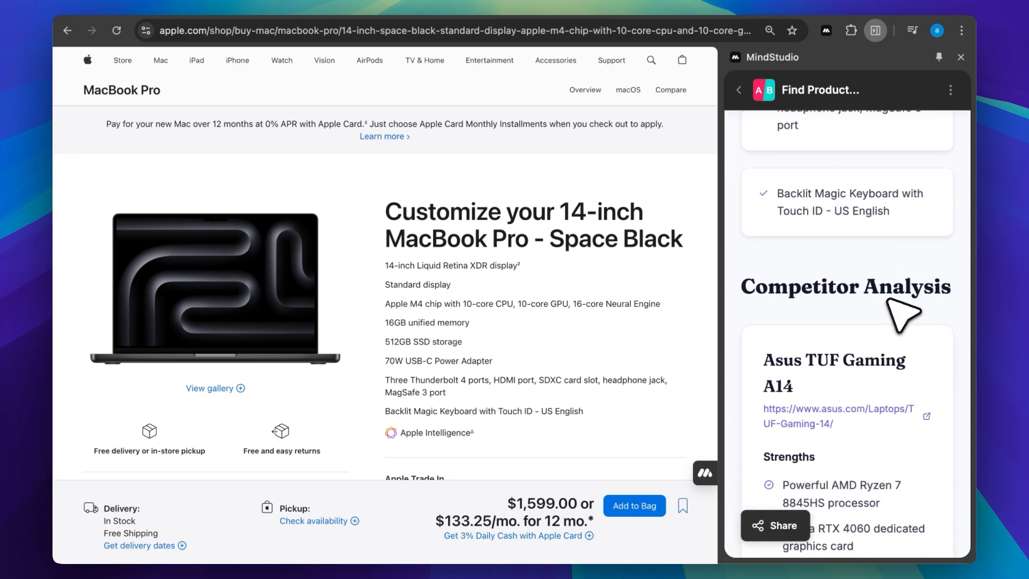
scroll("down", 3)
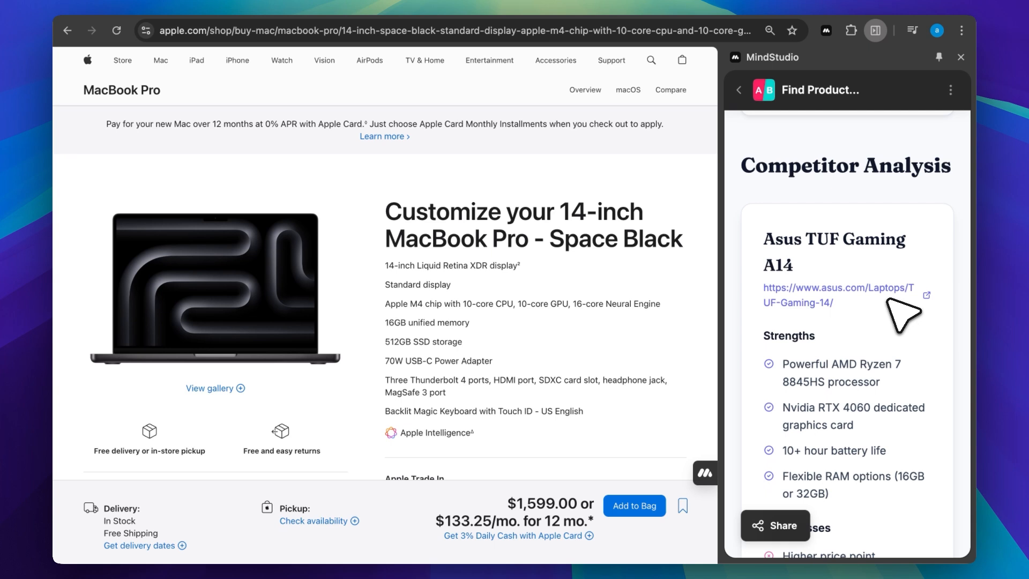
scroll("down", 3)
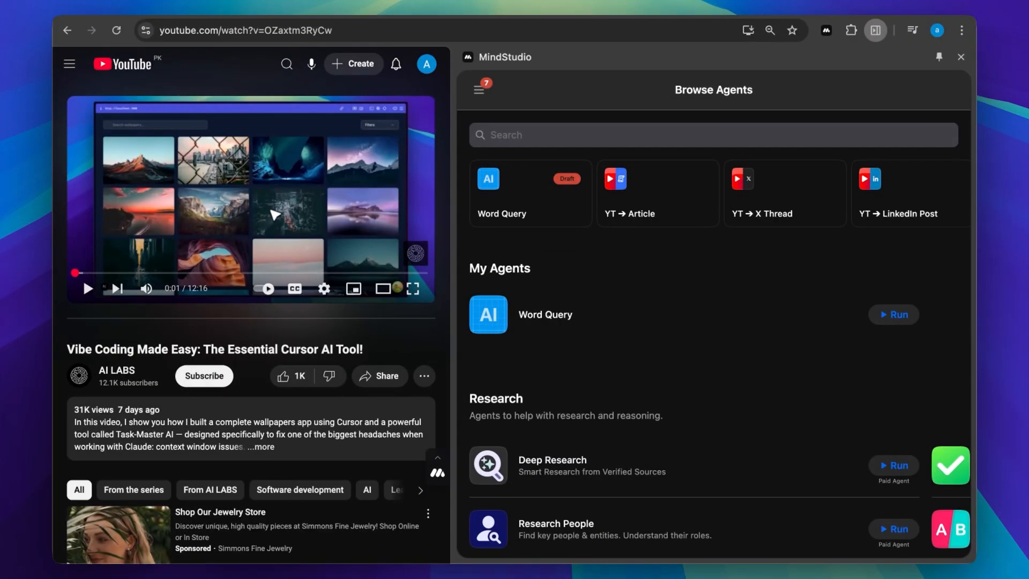
mouse_move(544, 331)
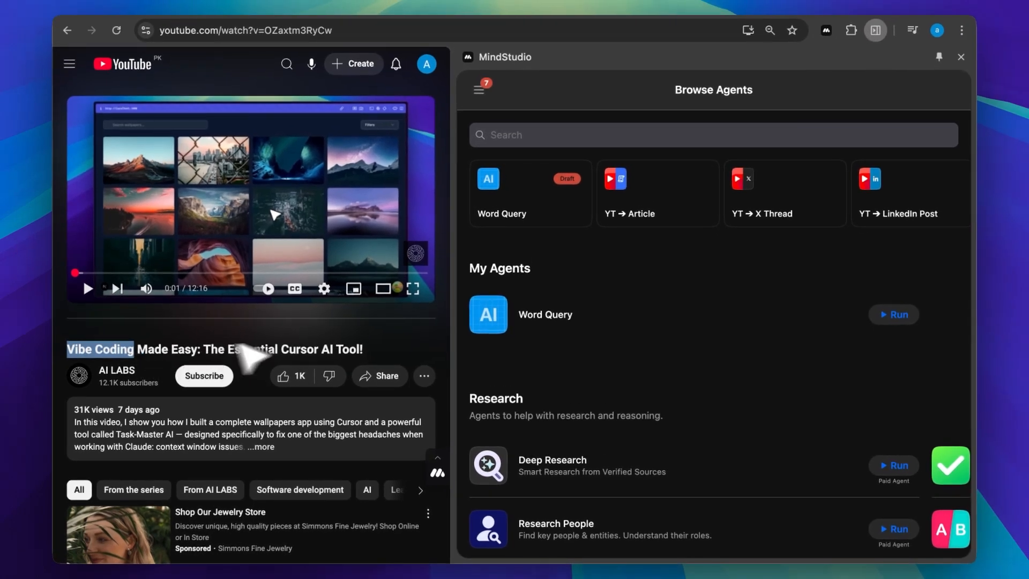
Run Word Query on the highlighted 'Vibe Coding' phrase with no extra question
left_click(893, 314)
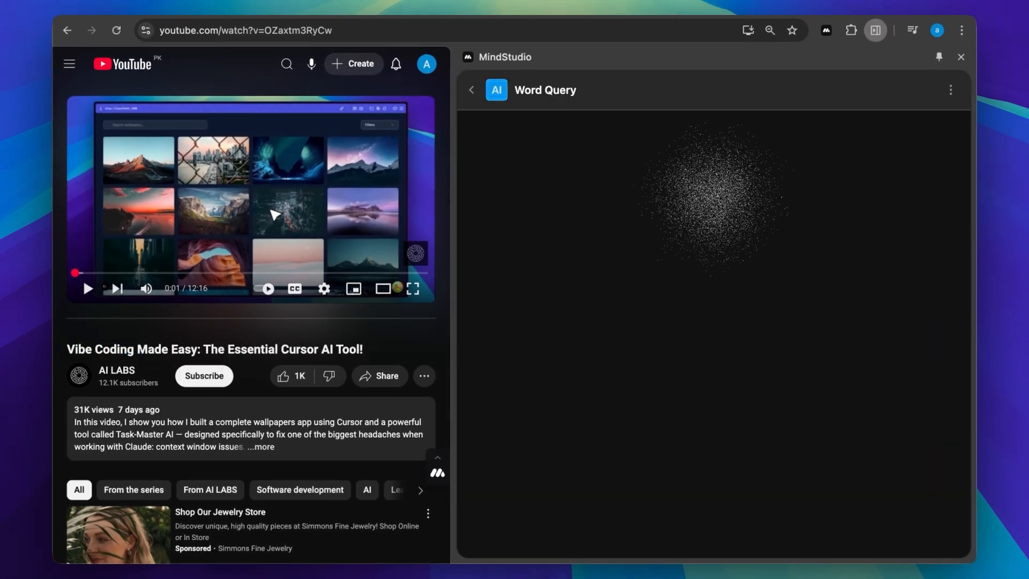
mouse_move(928, 333)
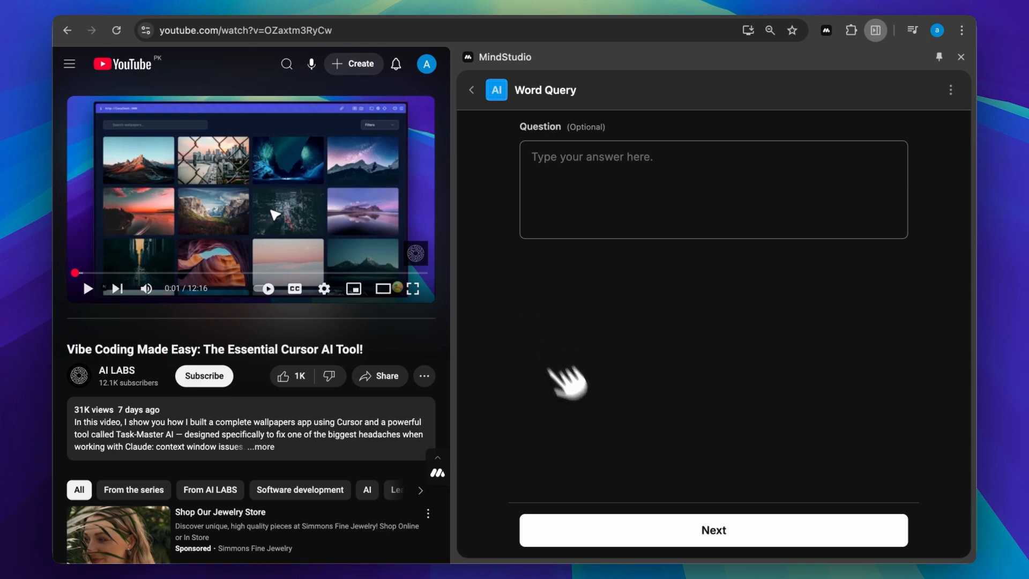
left_click(713, 529)
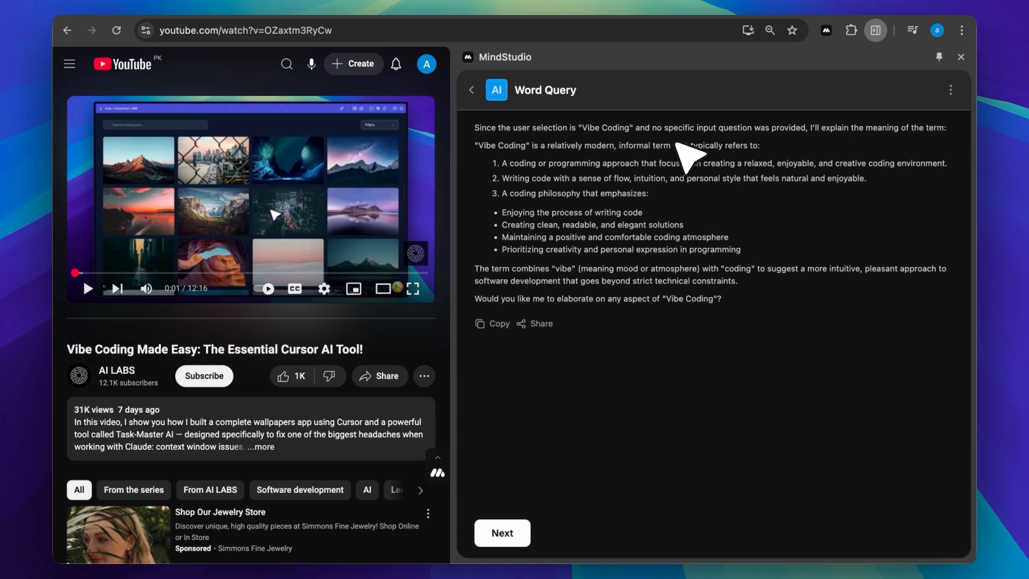
mouse_move(866, 154)
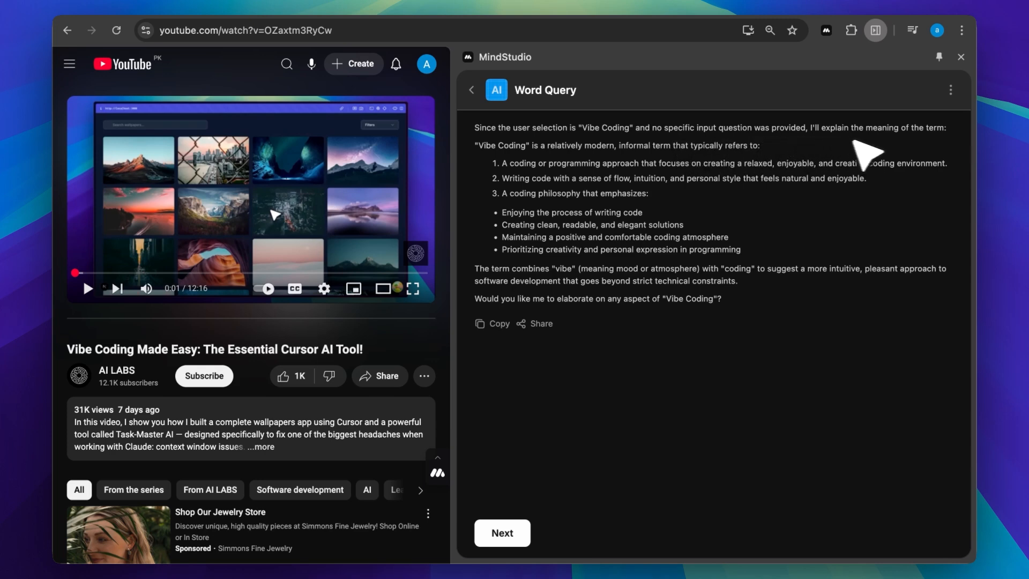
mouse_move(761, 216)
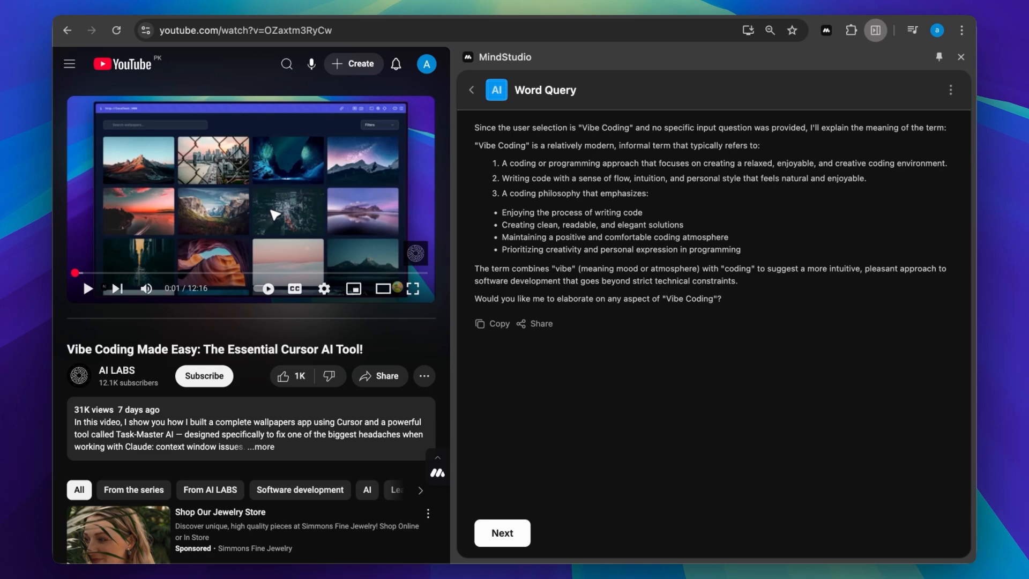
mouse_move(525, 141)
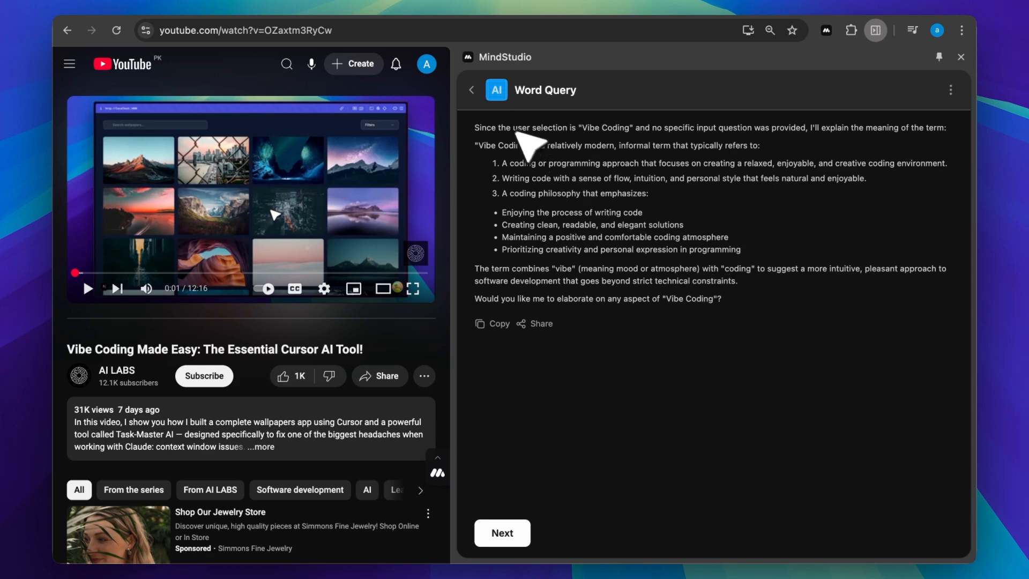
Create a new Untitled AI Agent draft from the Build menu
left_click(472, 90)
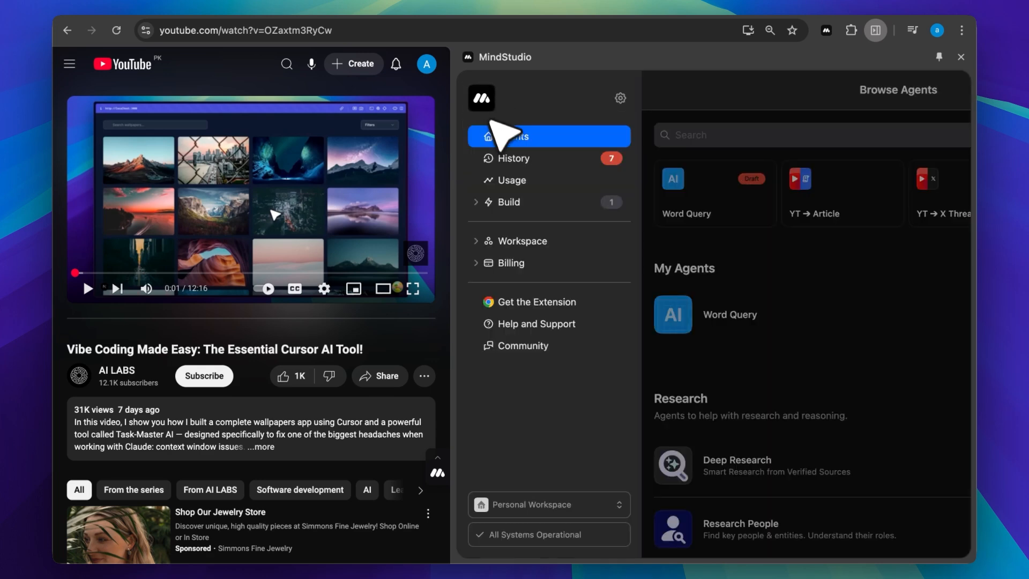
left_click(507, 202)
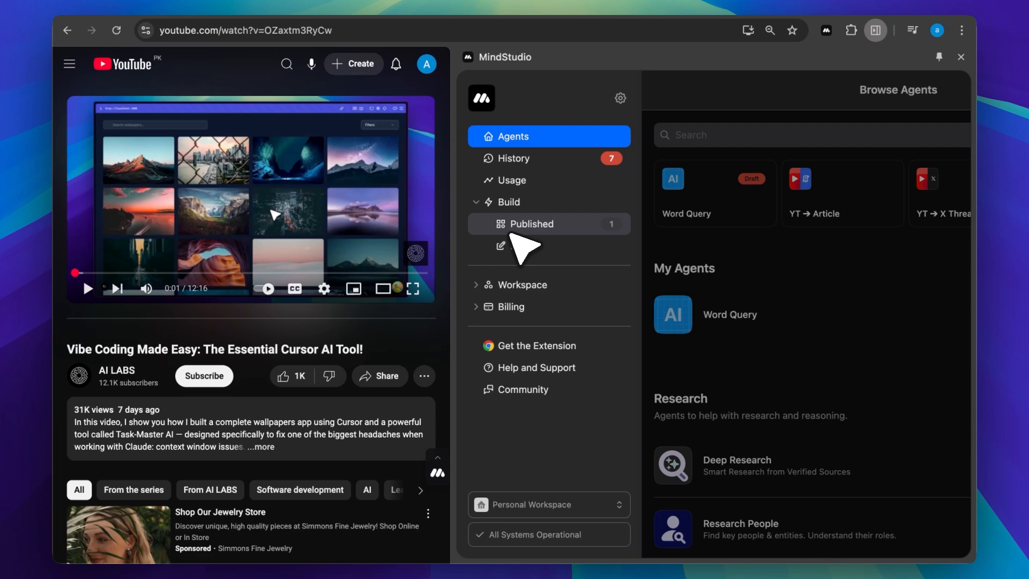
left_click(530, 224)
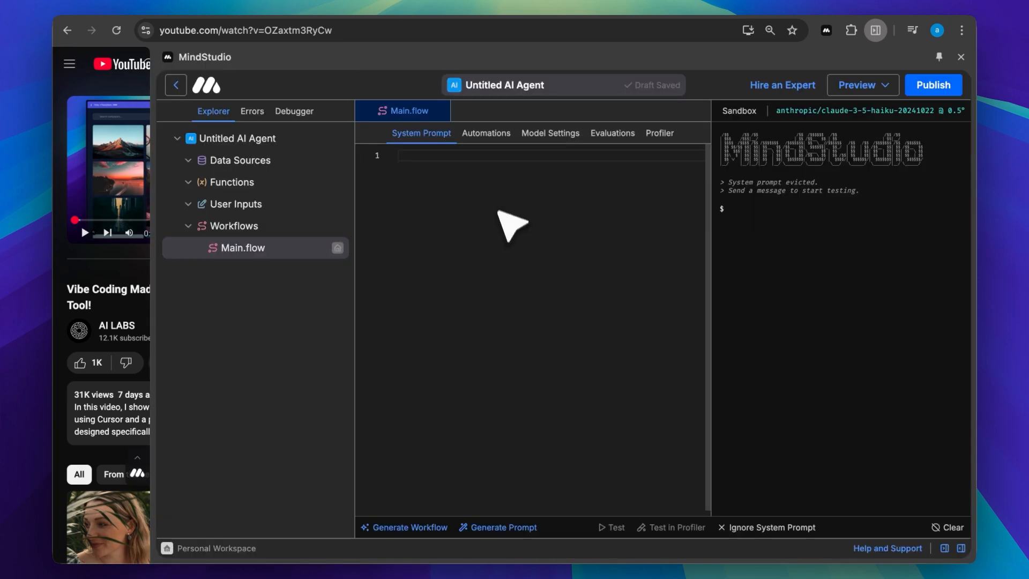
In the workflow's Start block, set Run Mode to Browser Extension to expose url and pageContent
left_click(486, 133)
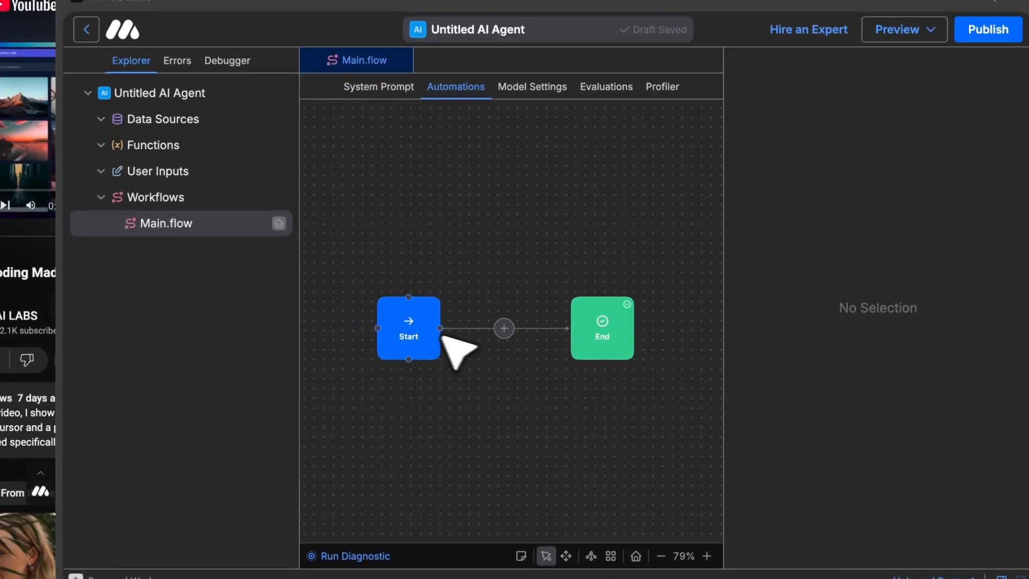
left_click(407, 328)
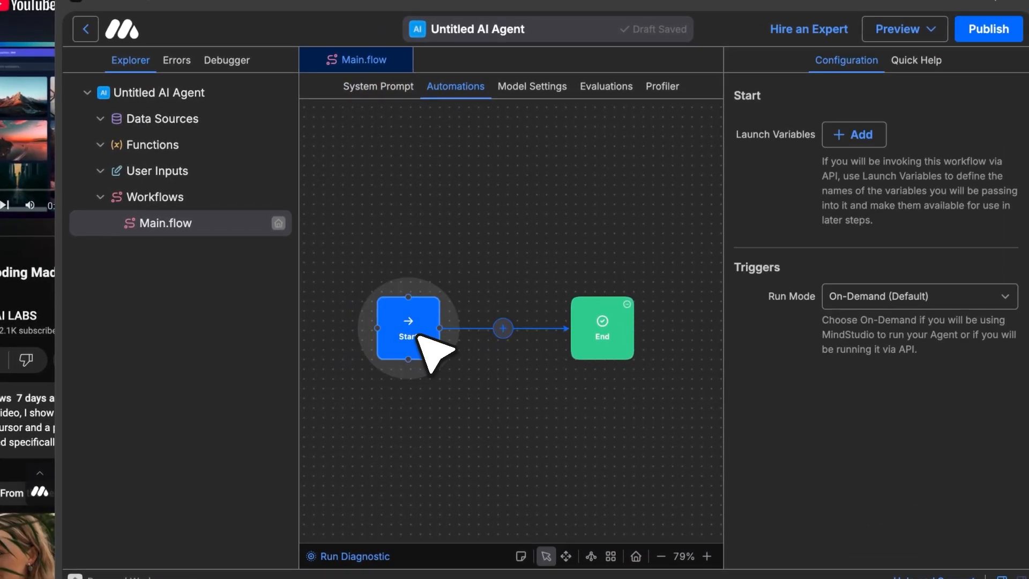
mouse_move(671, 302)
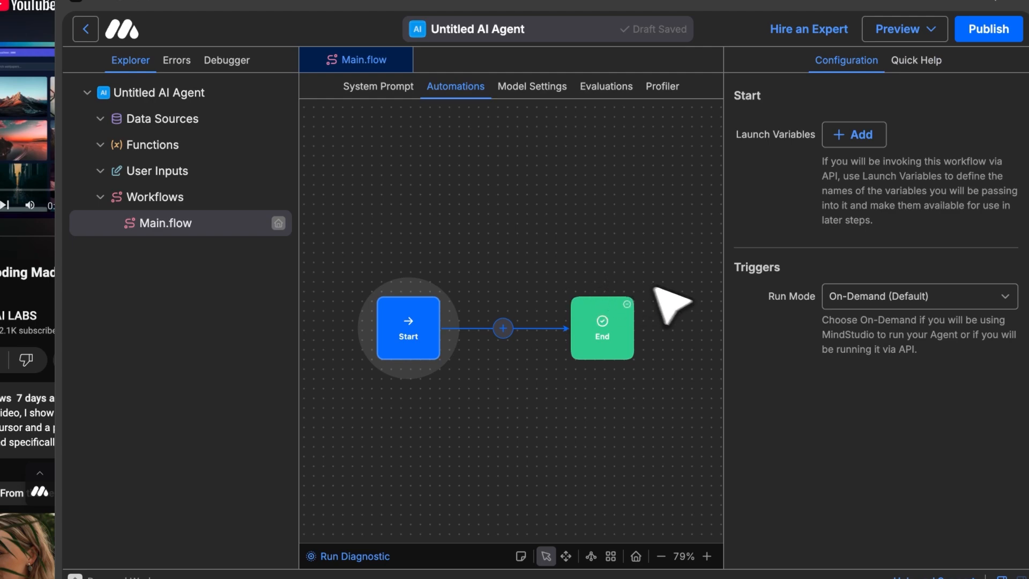
mouse_move(814, 328)
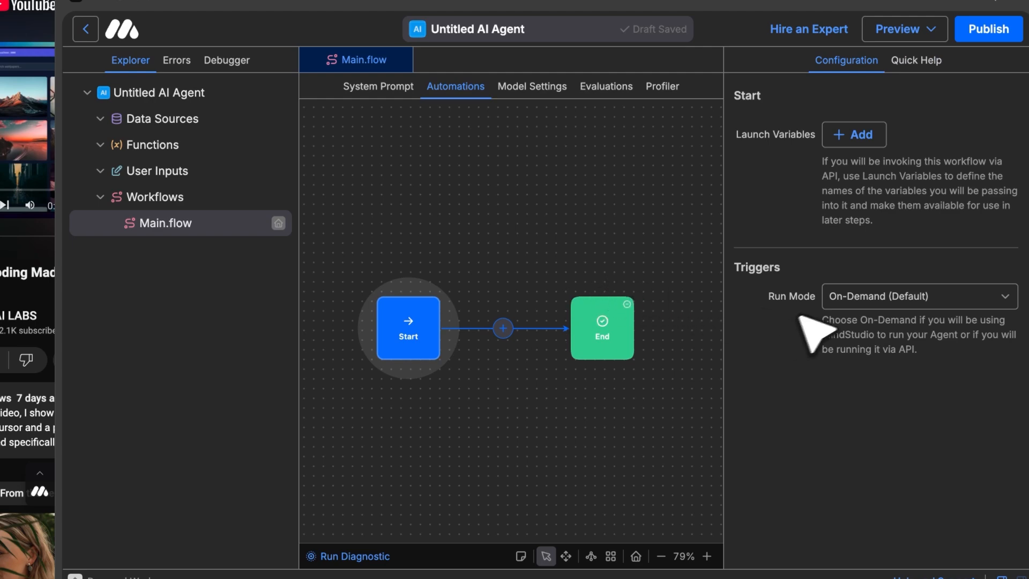
left_click(918, 295)
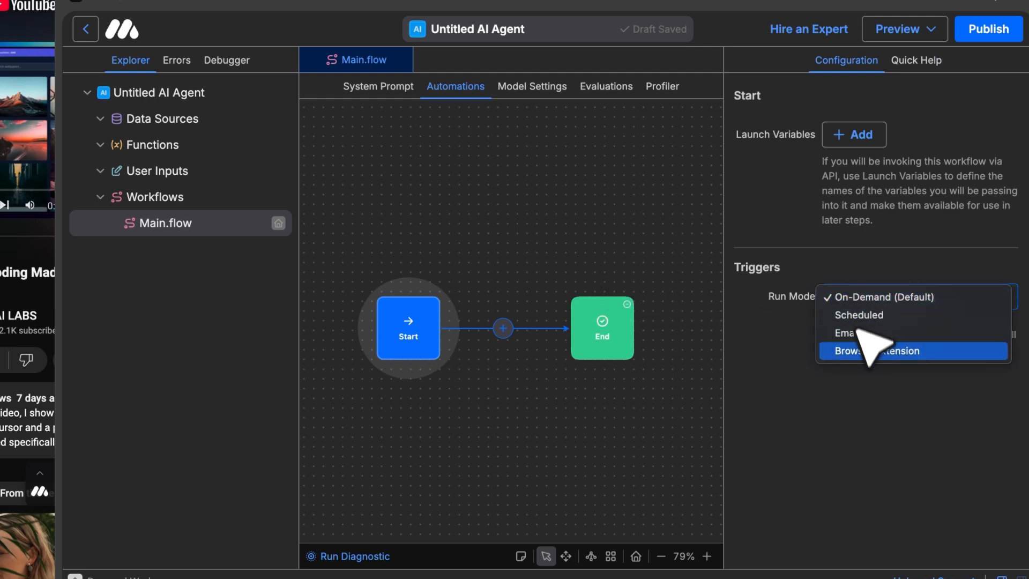
left_click(881, 297)
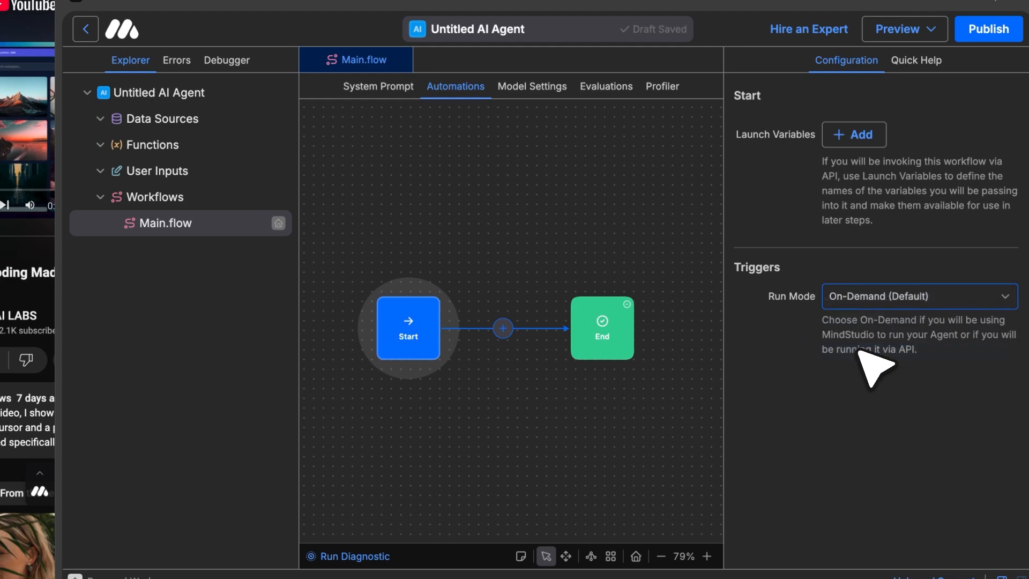
left_click(918, 296)
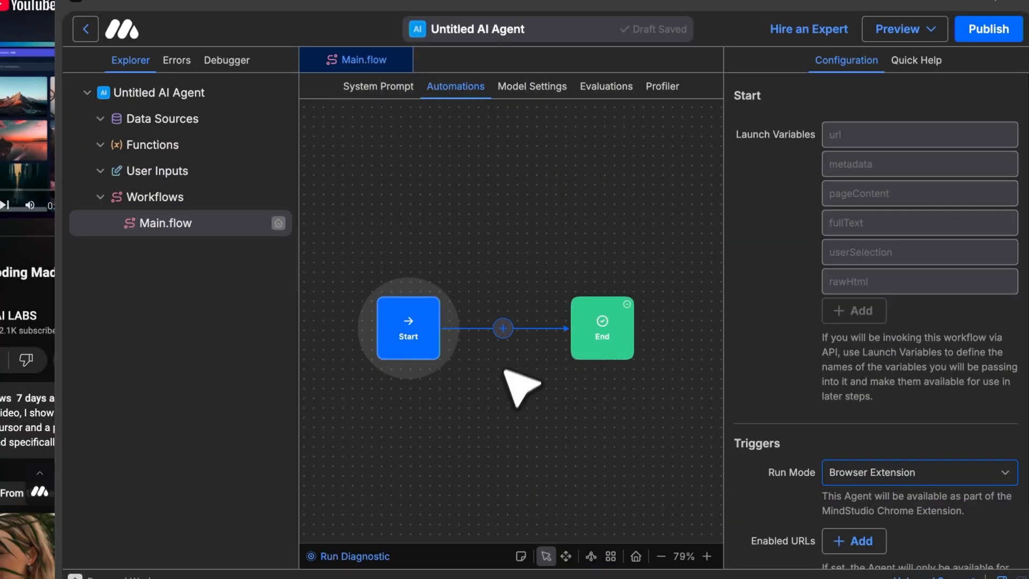
left_click(502, 328)
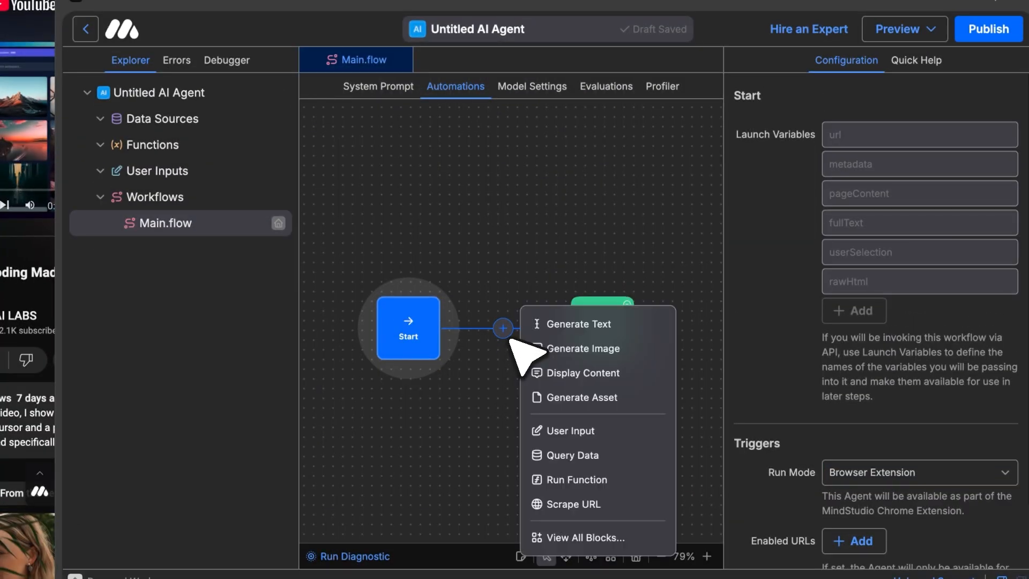
Add a User Input step collecting a required long-text 'User Question' labelled Question
left_click(568, 430)
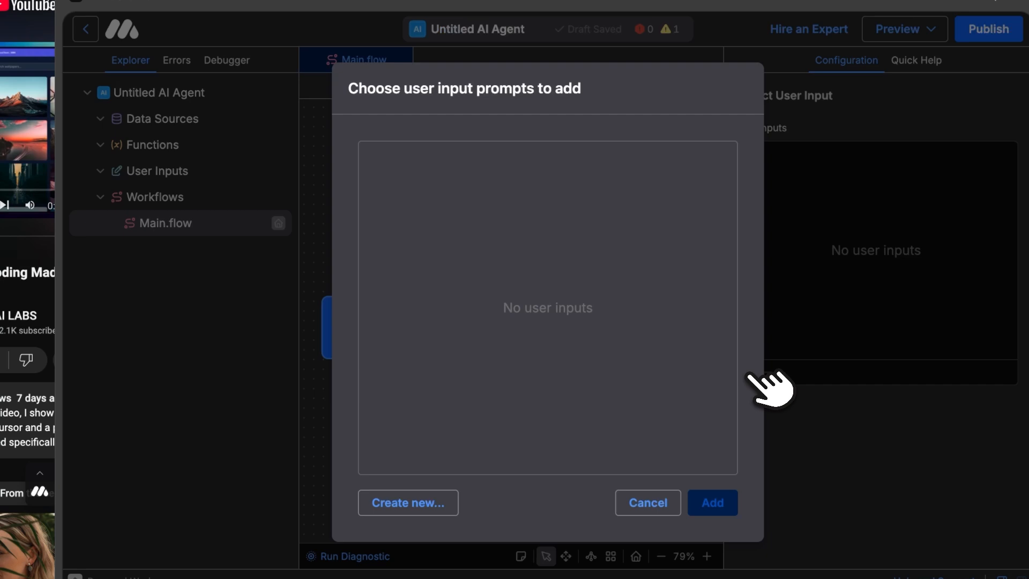
left_click(408, 503)
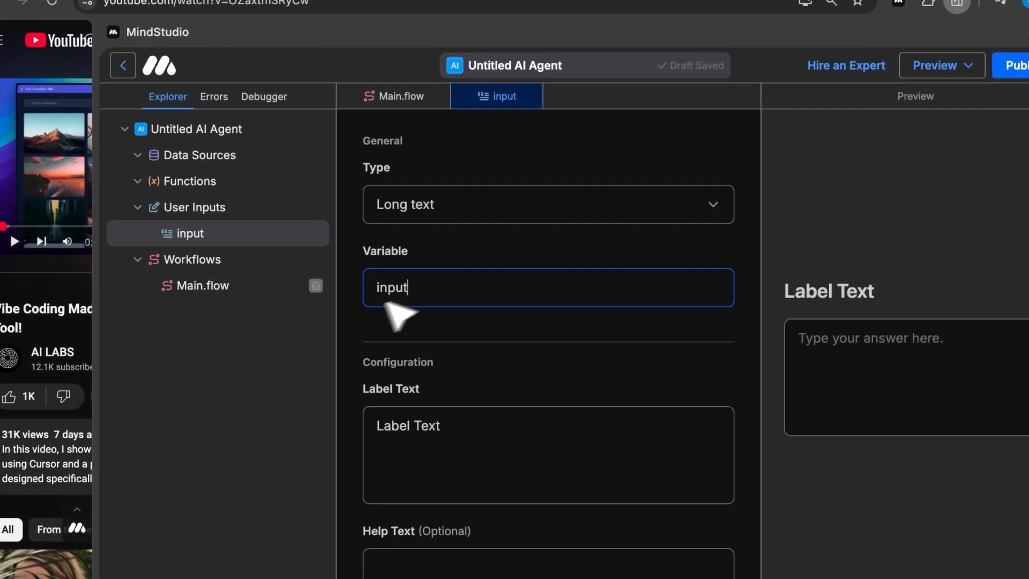
type("User Question")
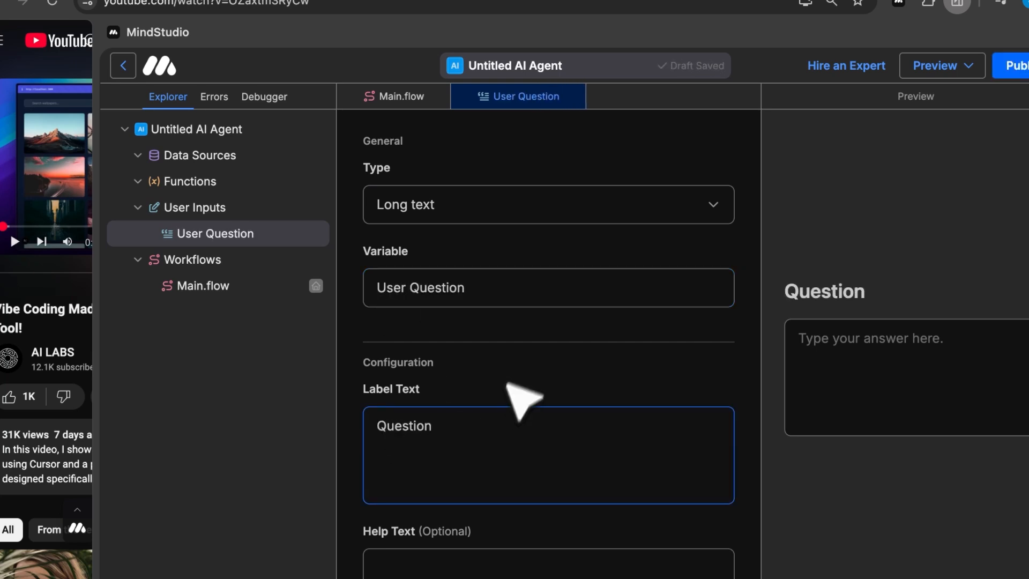
left_click(392, 96)
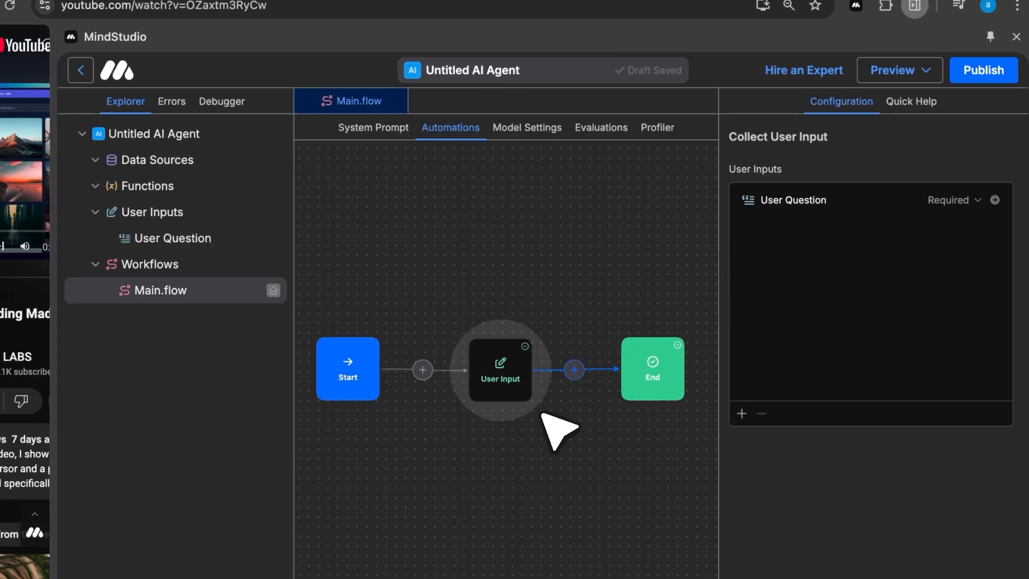
left_click(572, 370)
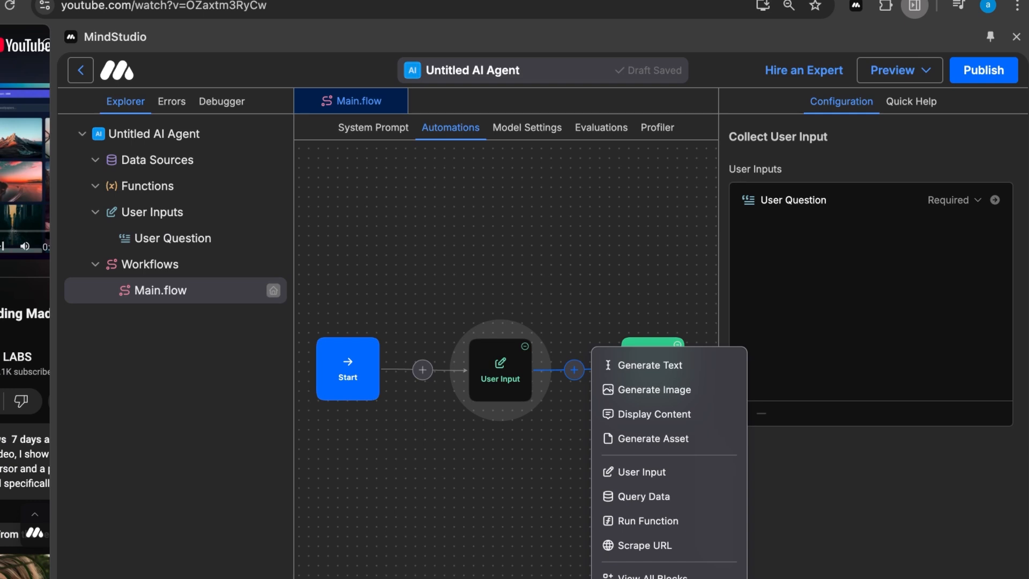
Add a Generate Text step with prompt 'This is the user i…' plus the user input variable
left_click(651, 364)
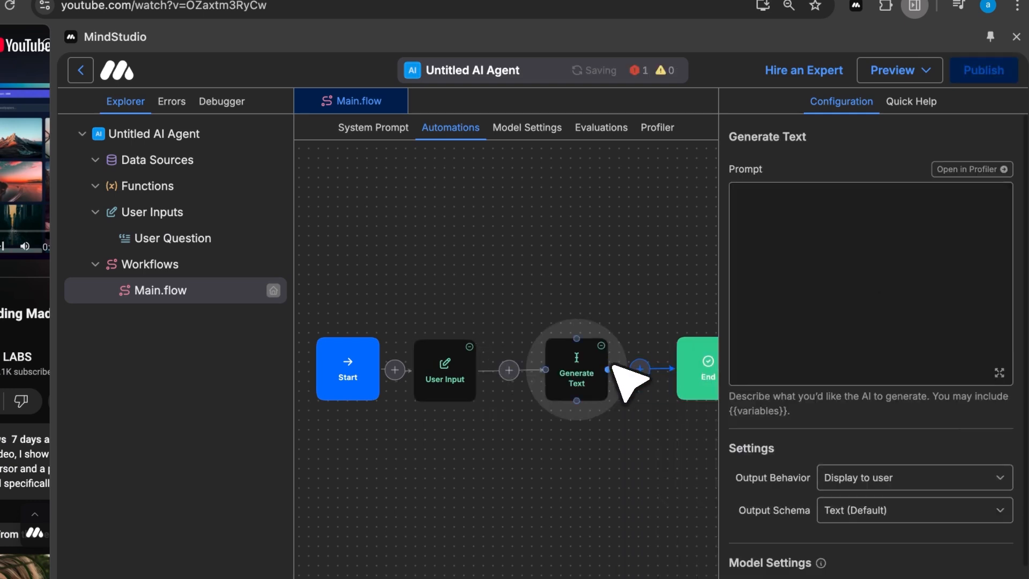
left_click(853, 282)
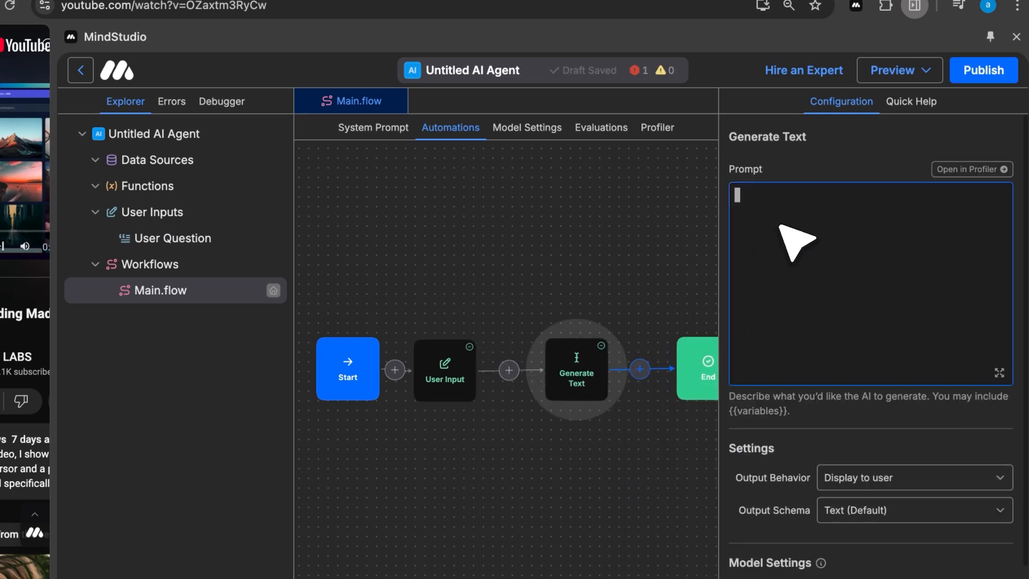
type("This is the user input:")
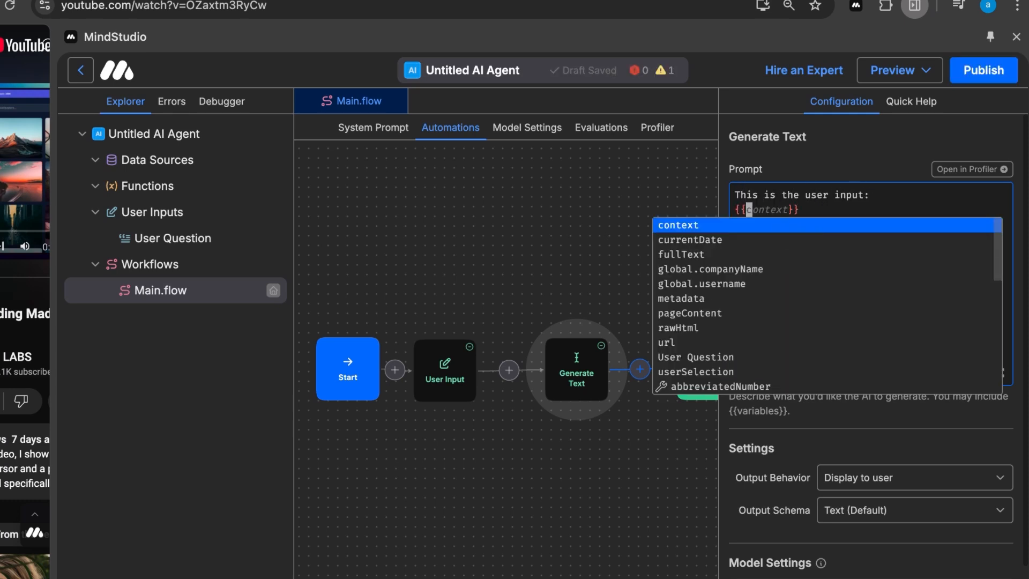
left_click(694, 372)
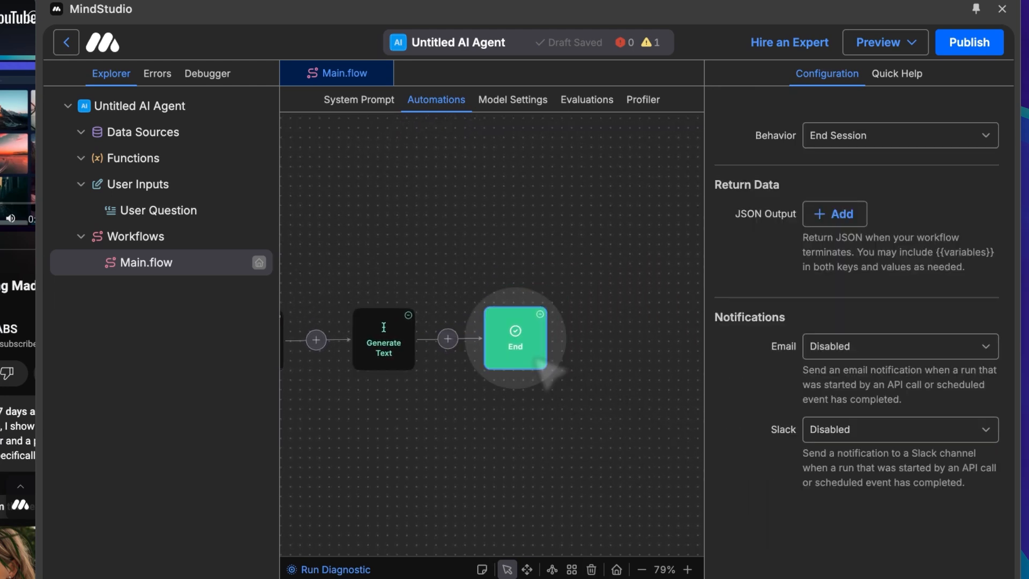
Delete the End block and confirm with Yes, Delete
left_click(900, 135)
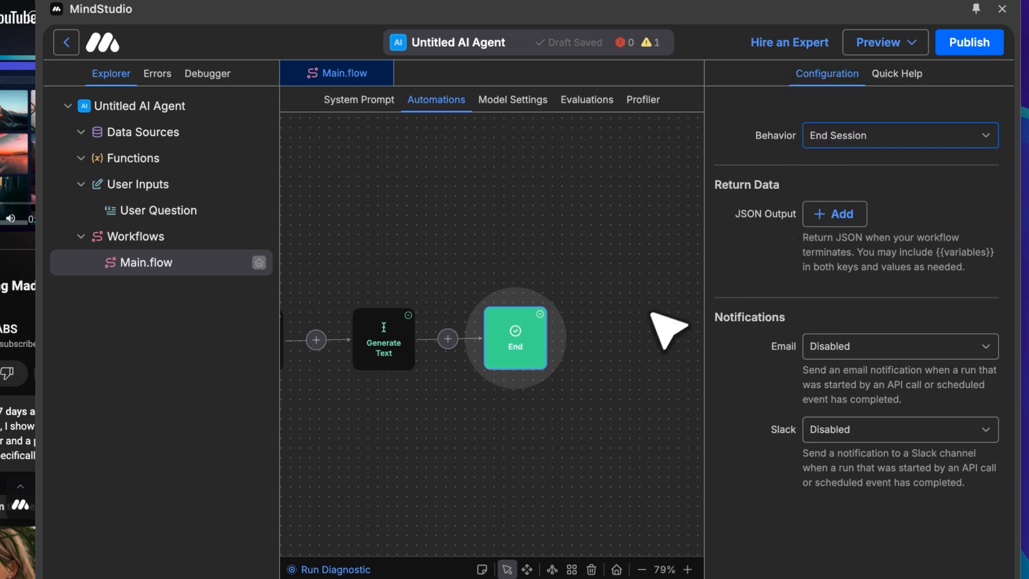
left_click(590, 569)
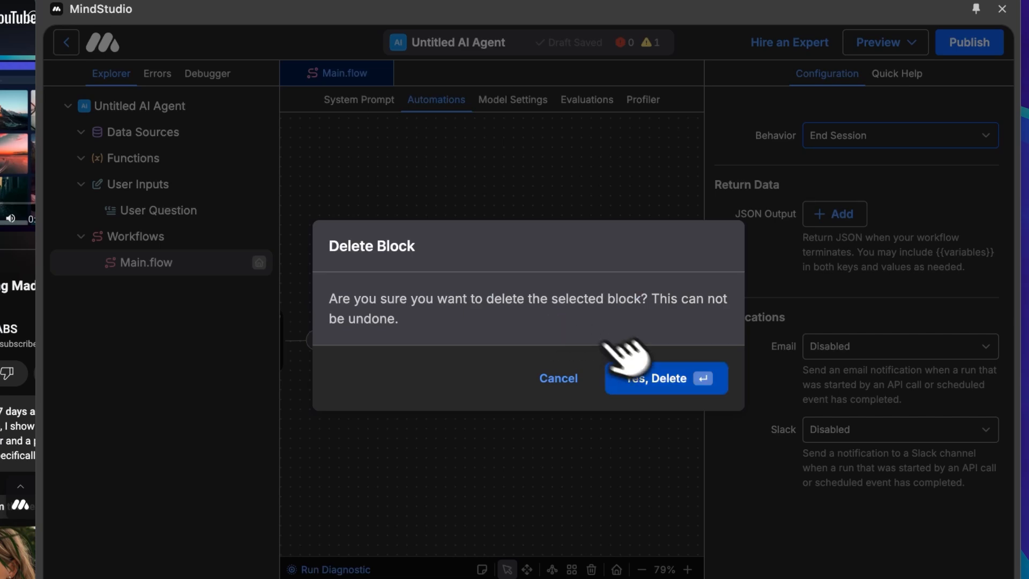
left_click(664, 378)
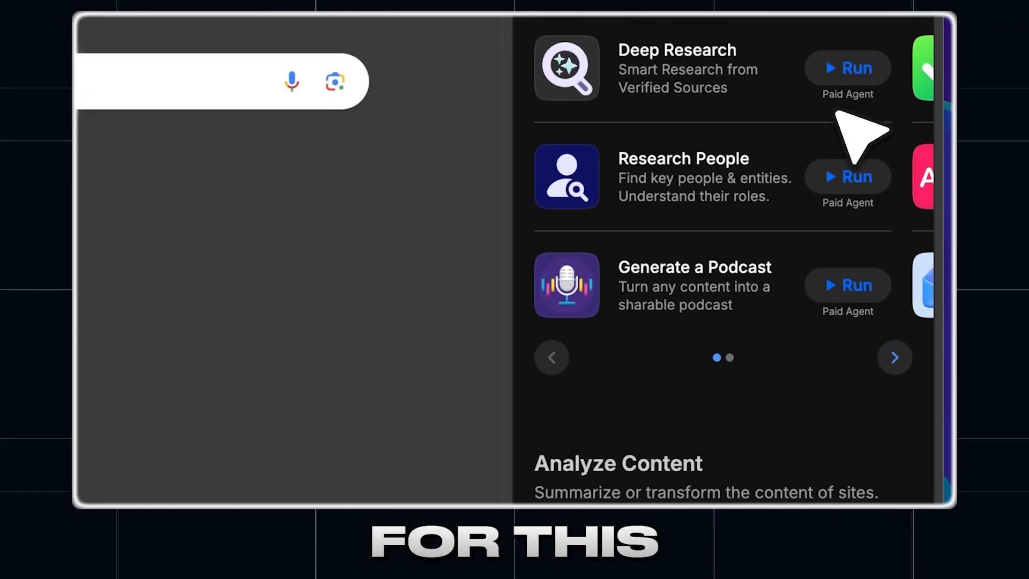
Return via the back arrow to the Agents page listing My Agents and research agents
left_click(894, 357)
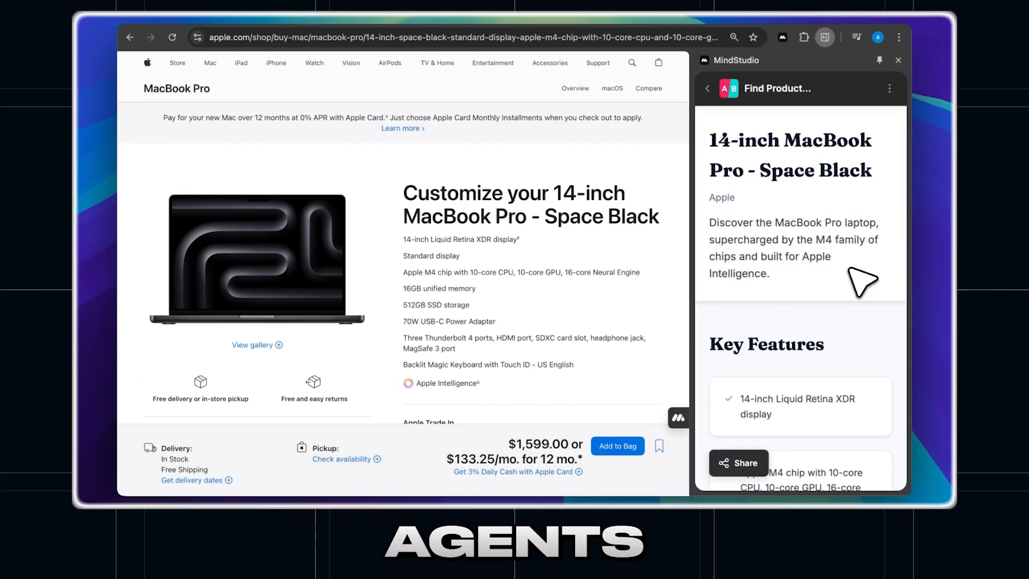
scroll("down", 3)
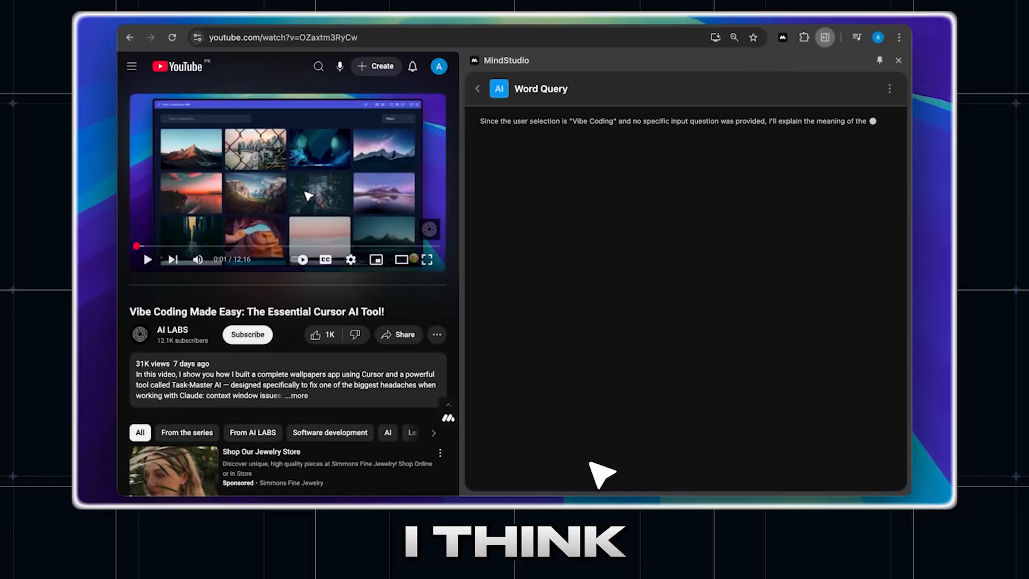
left_click(486, 93)
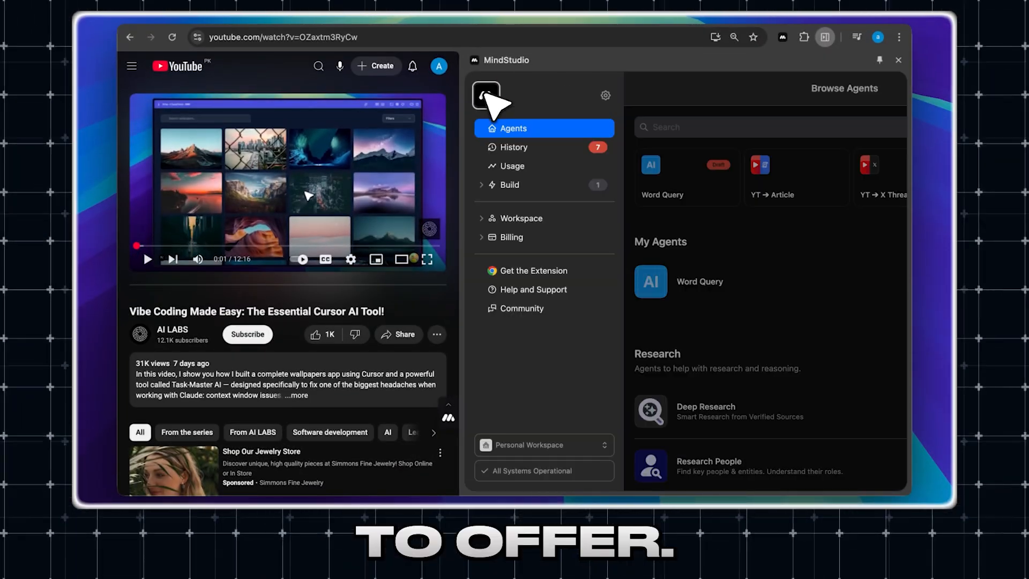